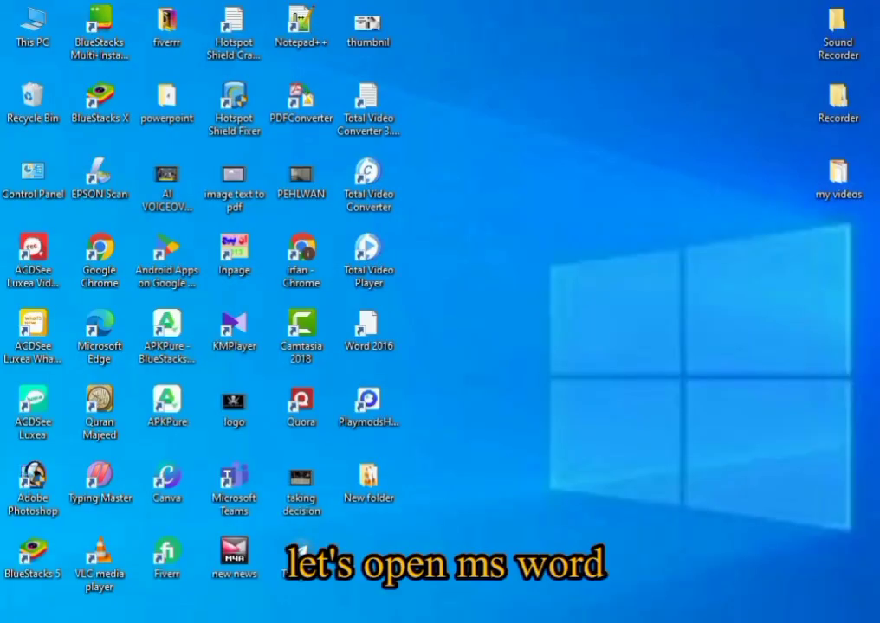
Launch Word 2016 from its desktop shortcut to start a blank document.
double_click(368, 337)
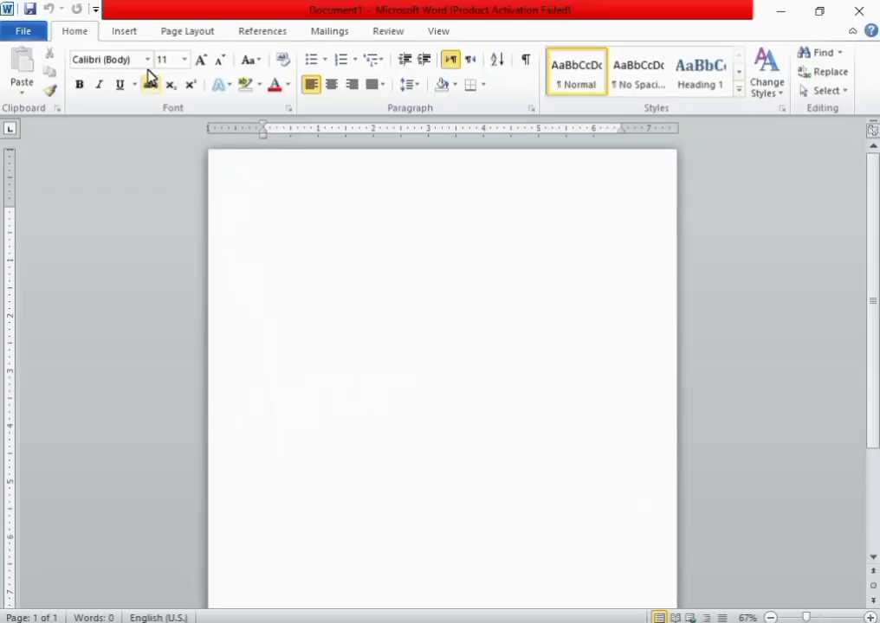
From Page Layout, drag the ruler margin markers out toward the page edges.
click(187, 30)
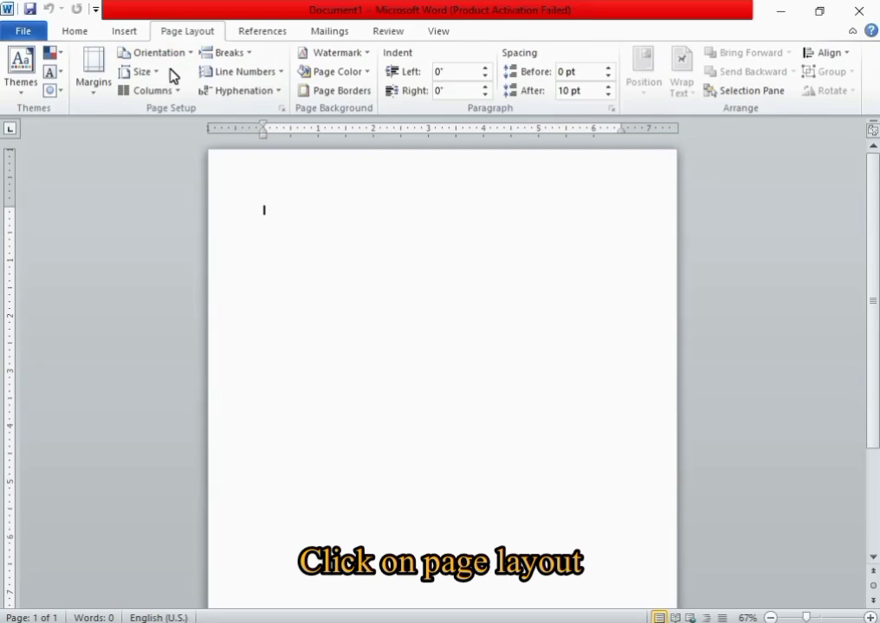
click(139, 71)
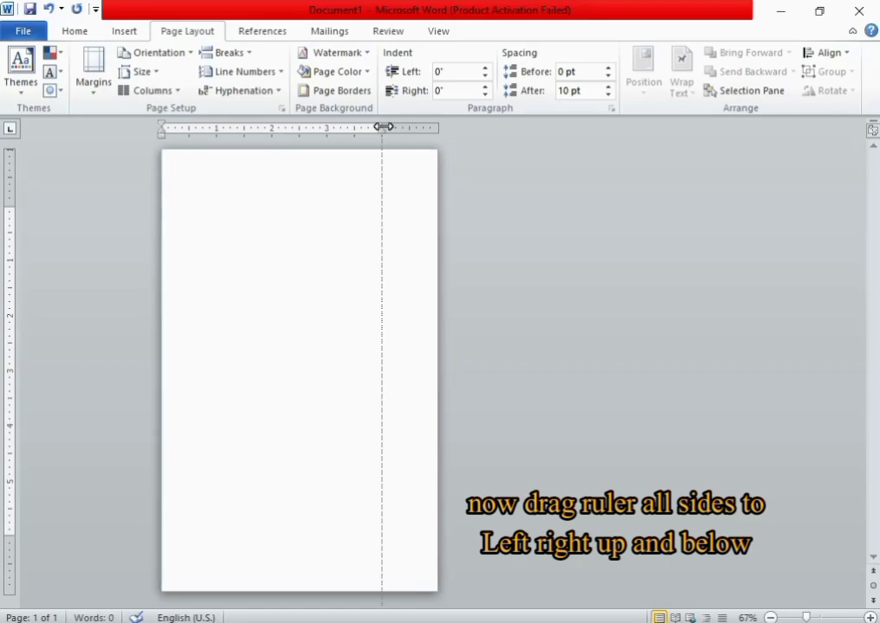
drag(385, 129, 423, 128)
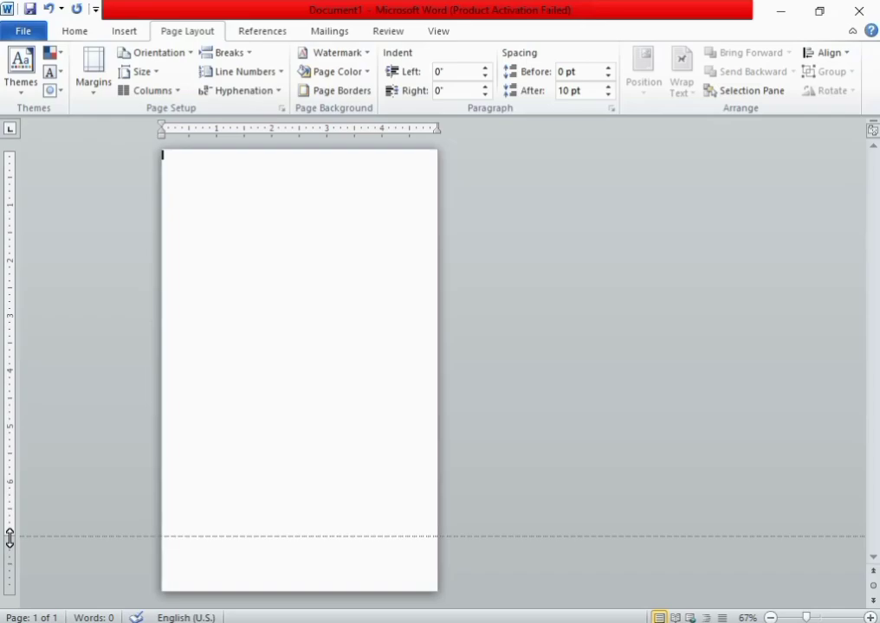
mouse_move(124, 30)
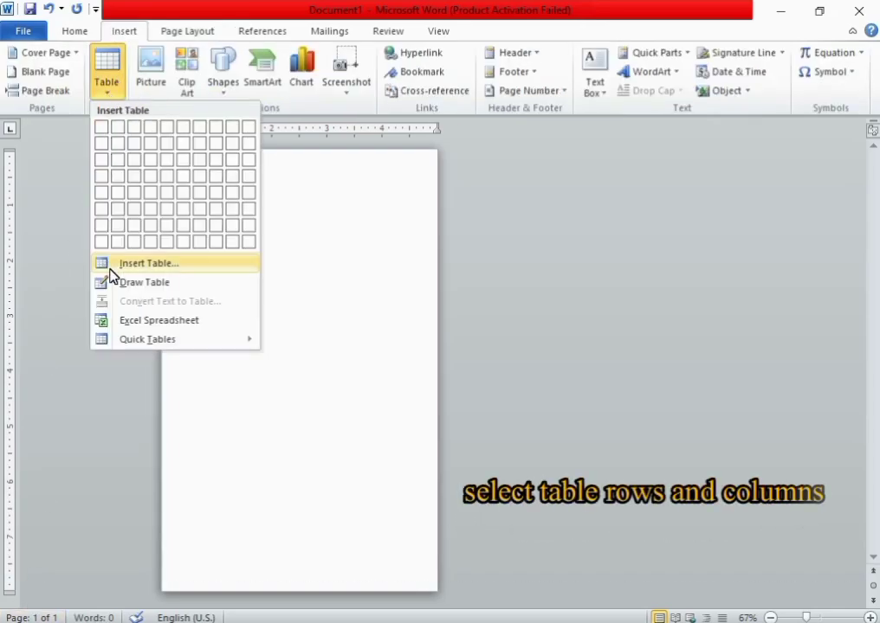
Insert a table with 5 columns and 12 rows at the top of the page.
click(147, 262)
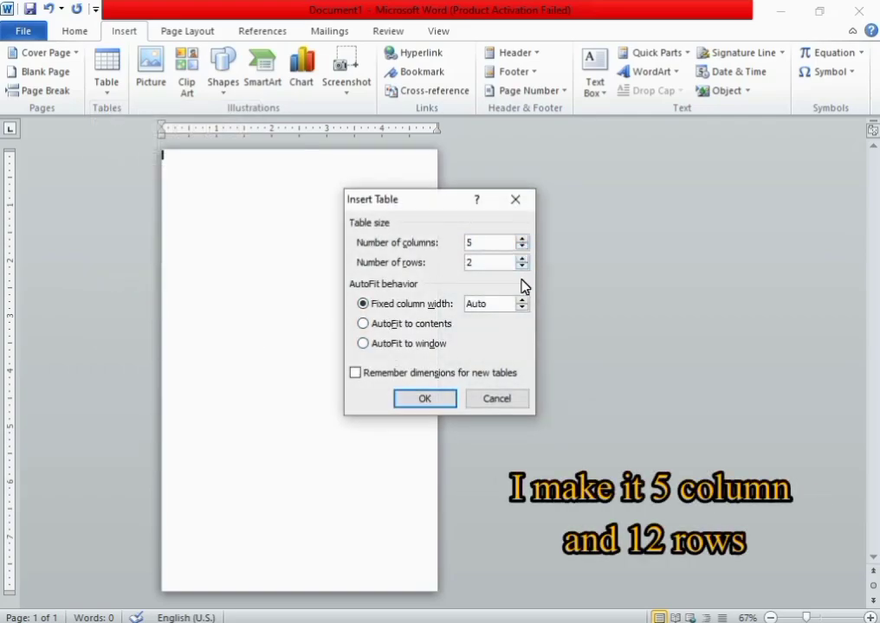
click(522, 258)
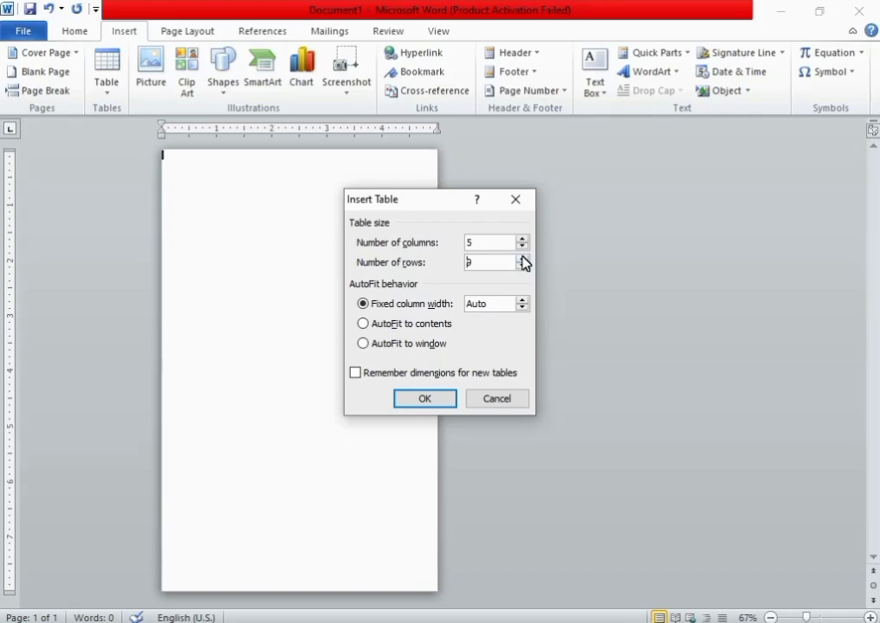
click(424, 398)
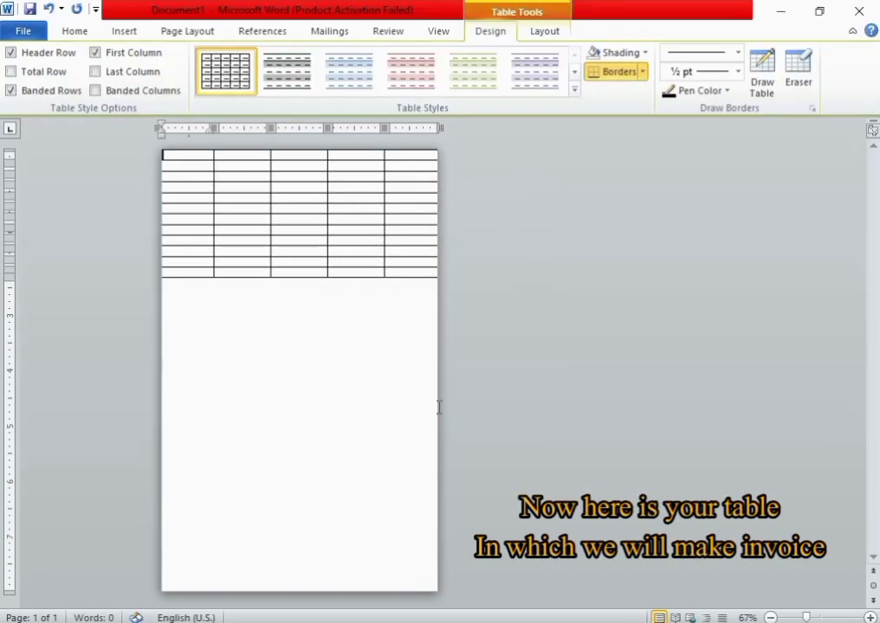
mouse_move(447, 287)
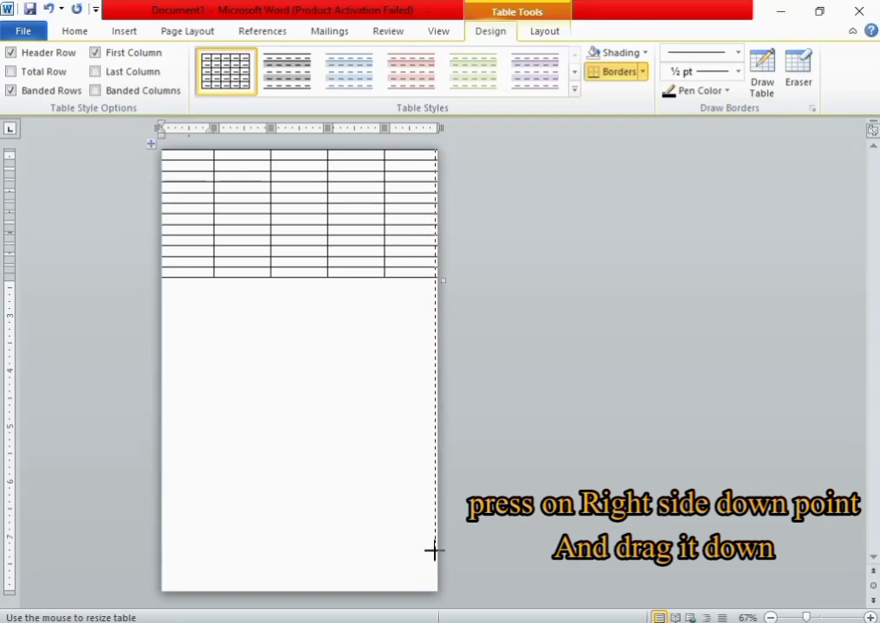
Drag the table's bottom edge down to the bottom of the page.
drag(440, 552, 440, 589)
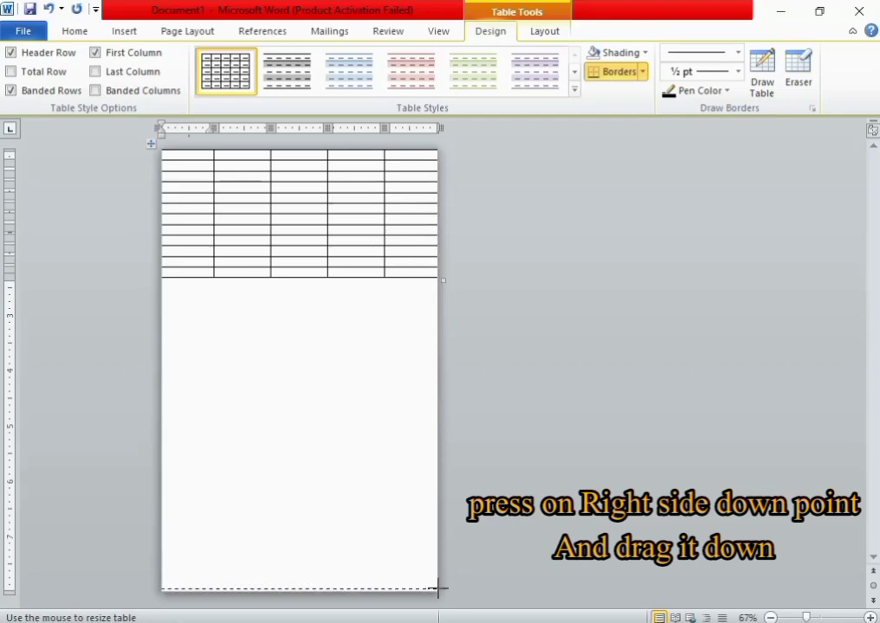
drag(442, 279, 442, 591)
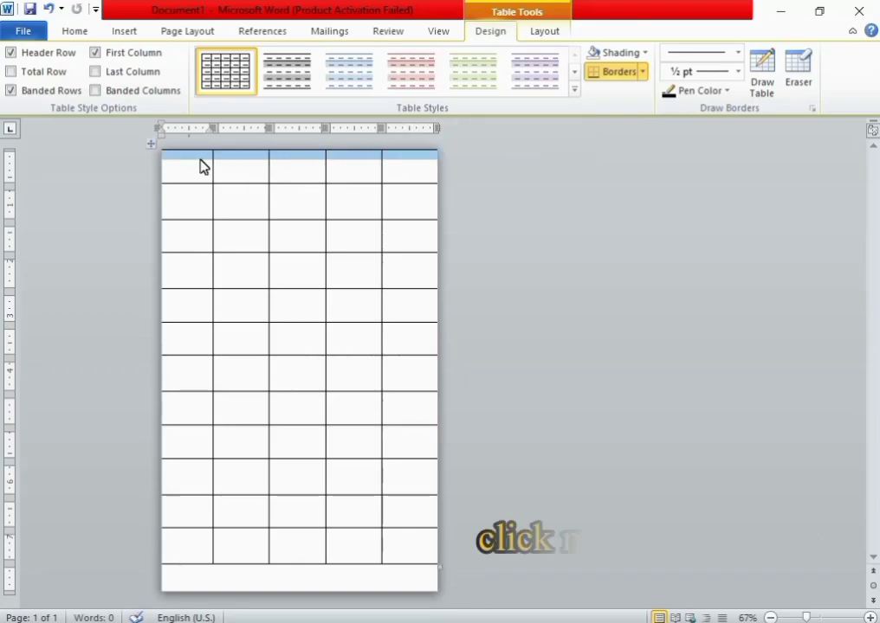
Merge the first row and enter 'Reg no- 00745', 'tax invoice bill' and 'date'.
right_click(201, 166)
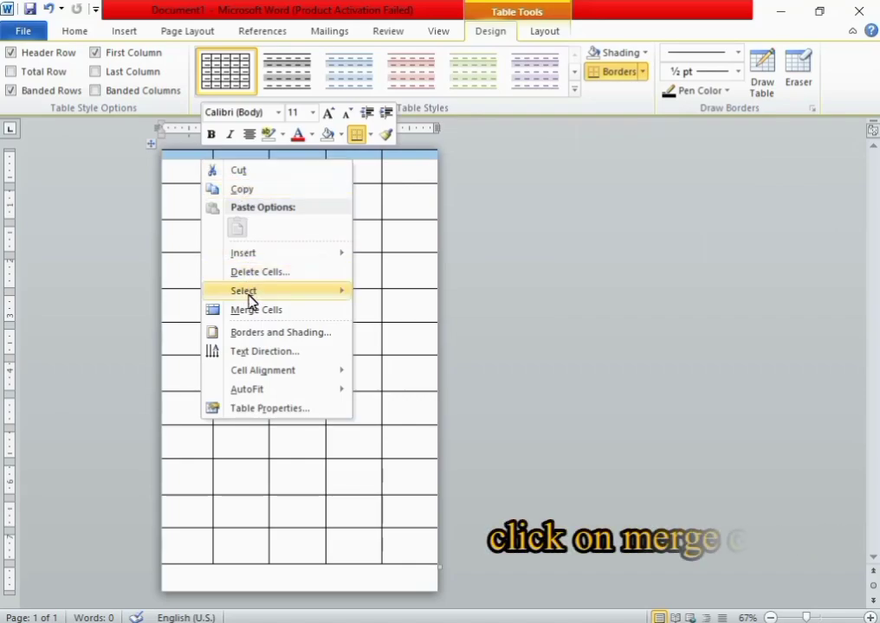
click(256, 309)
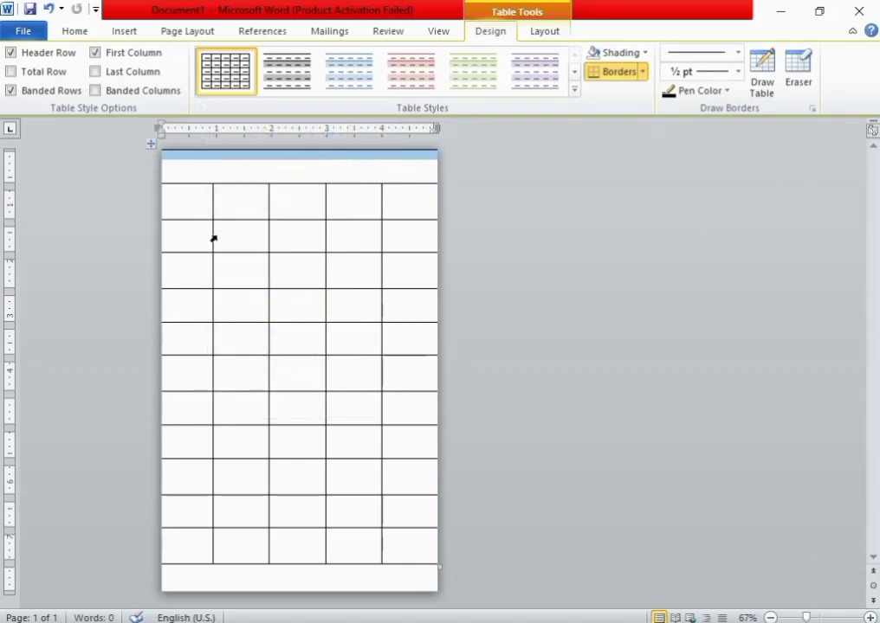
text(Reg no- 00745)
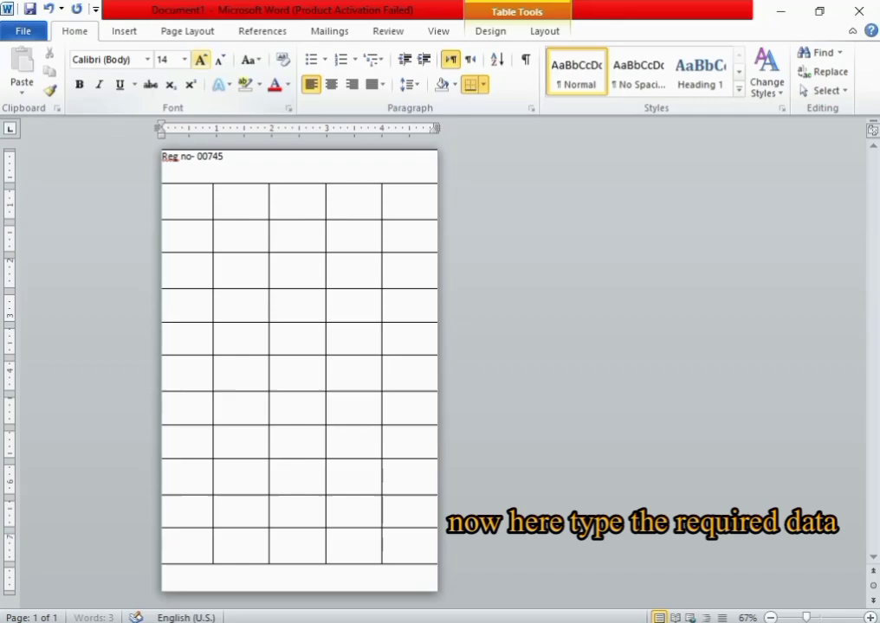
text(tax invoice  bill)
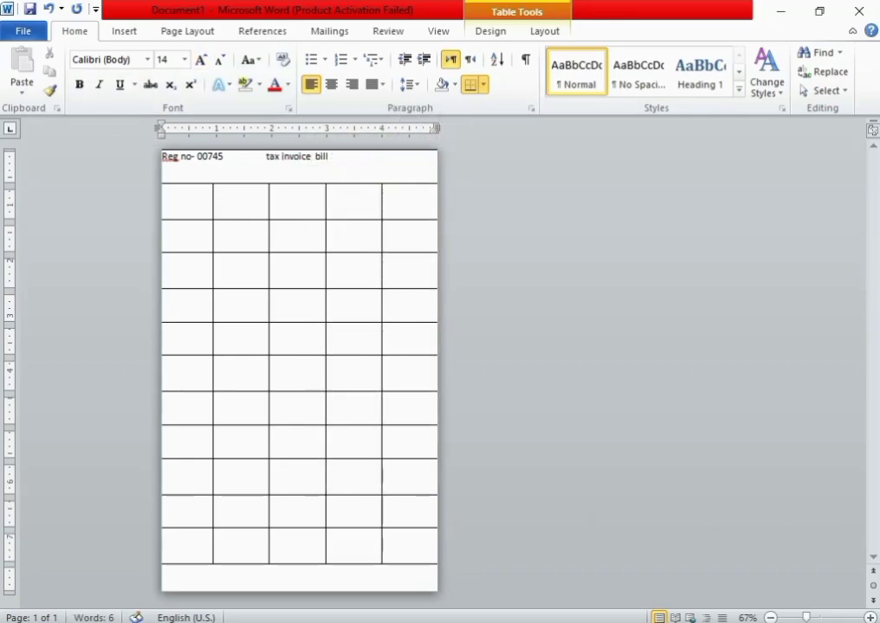
text(date..........)
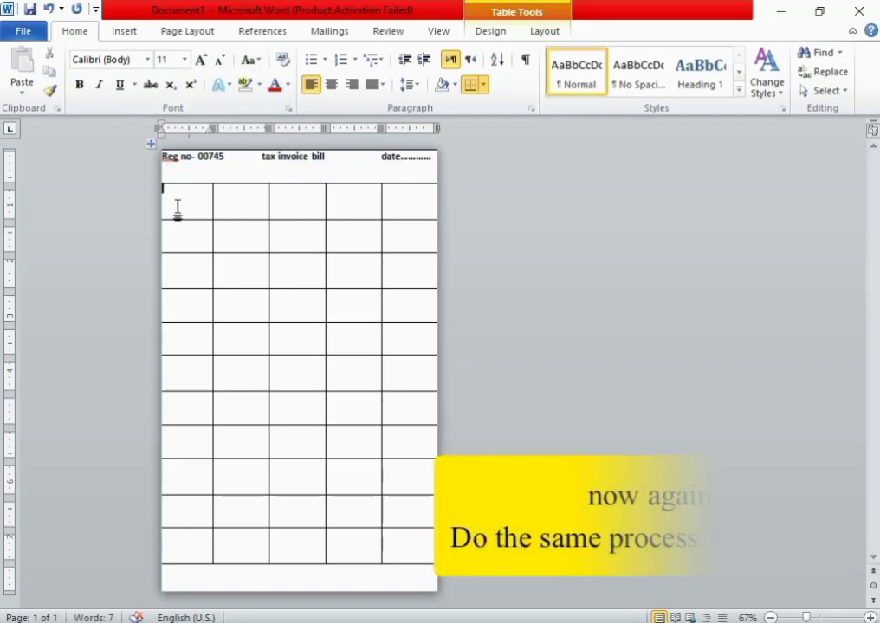
Type 'Shami Madison PVT LTD' in row 2 and merge it with the header row.
text(Shami)
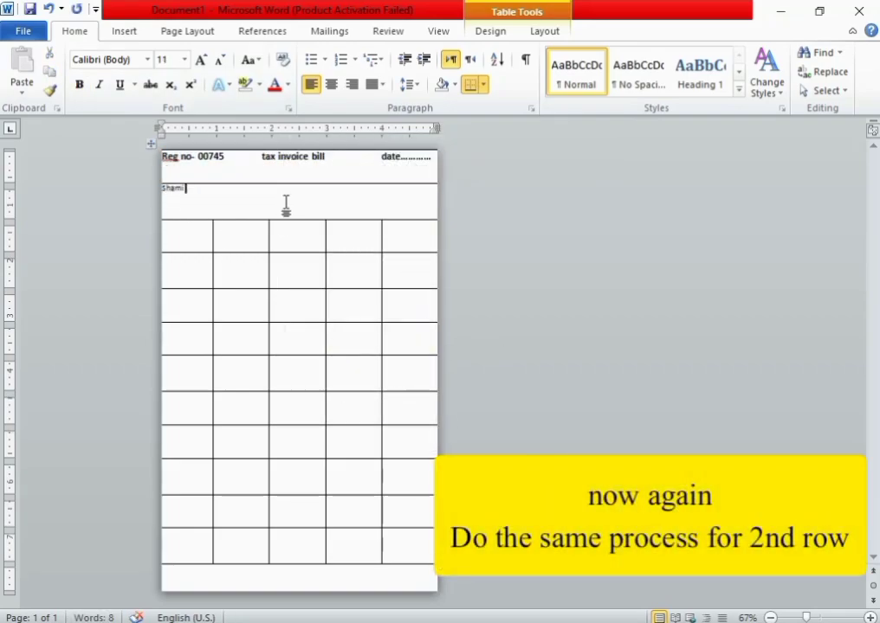
text(Madison PVT LTD)
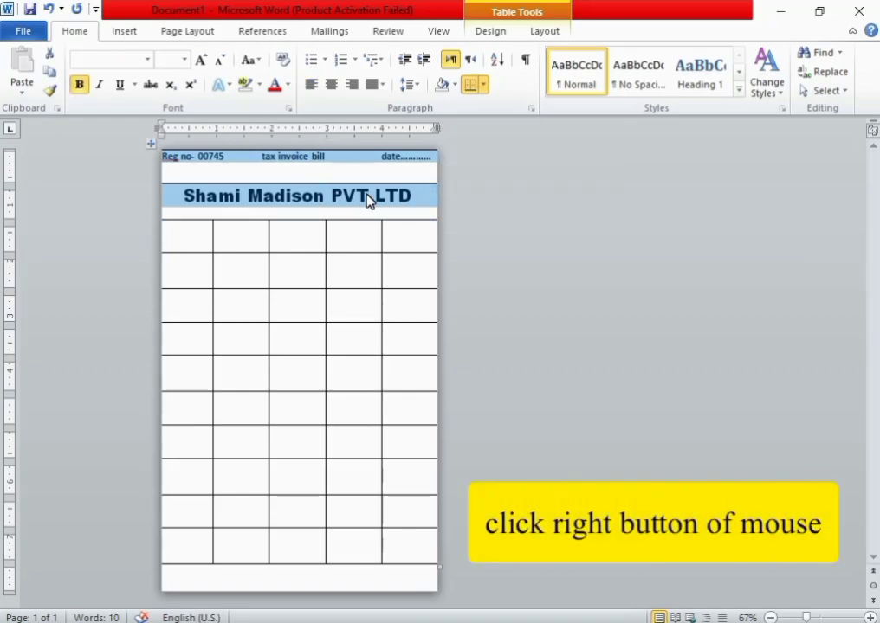
right_click(368, 197)
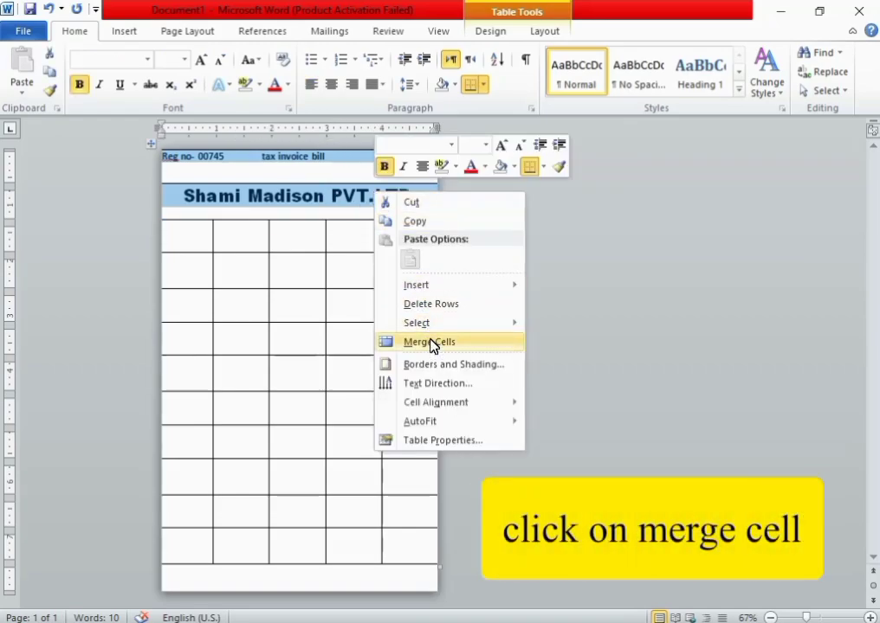
click(428, 341)
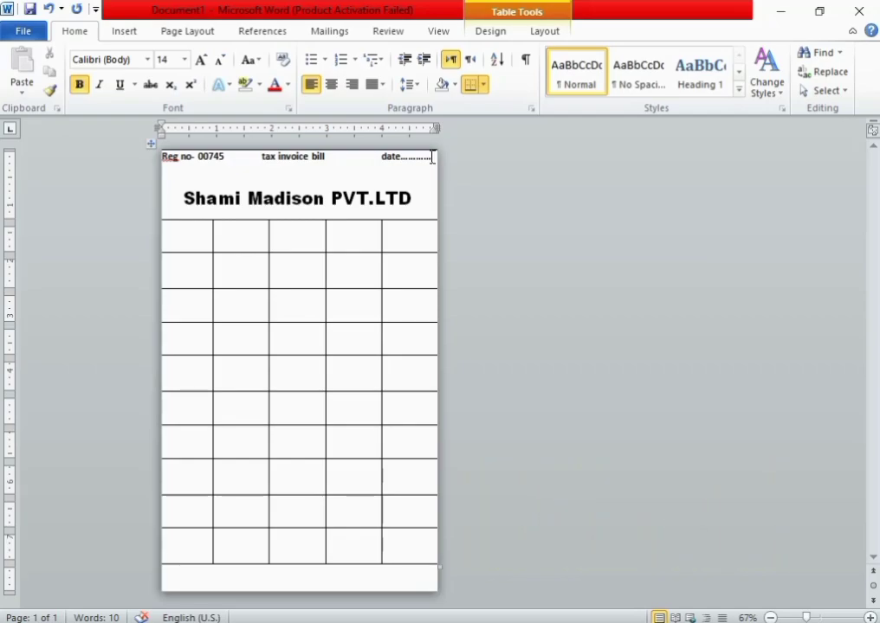
click(186, 31)
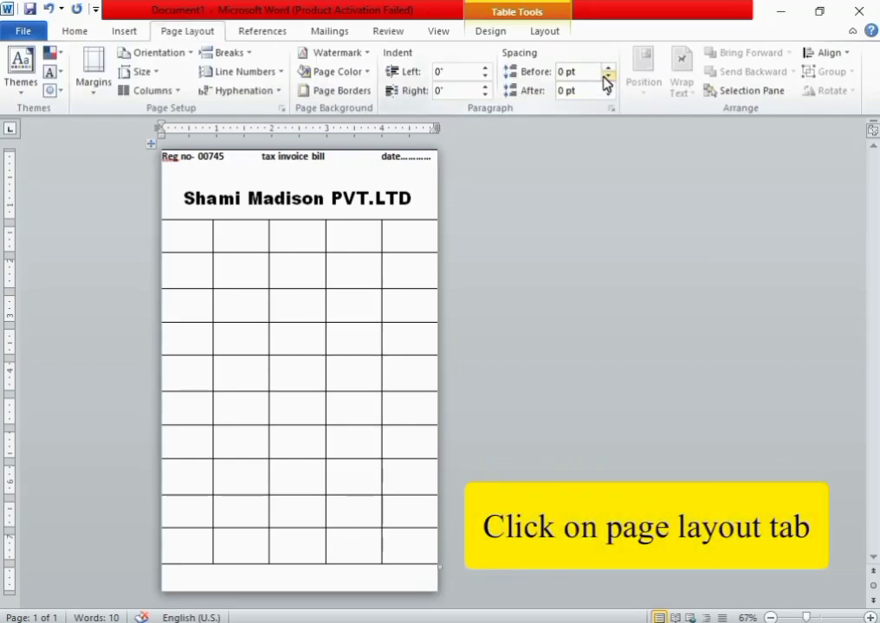
click(607, 68)
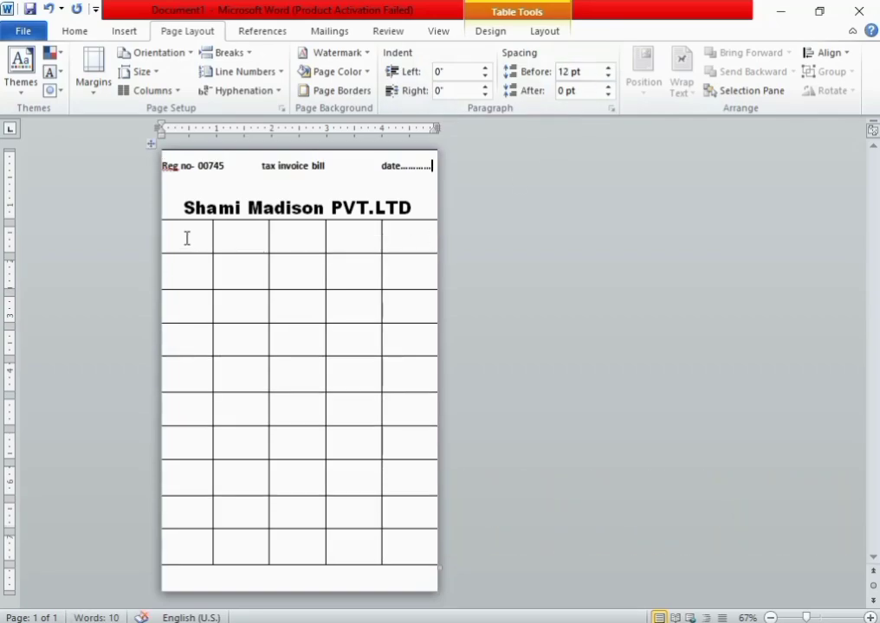
text(Adress : tapu gird station road)
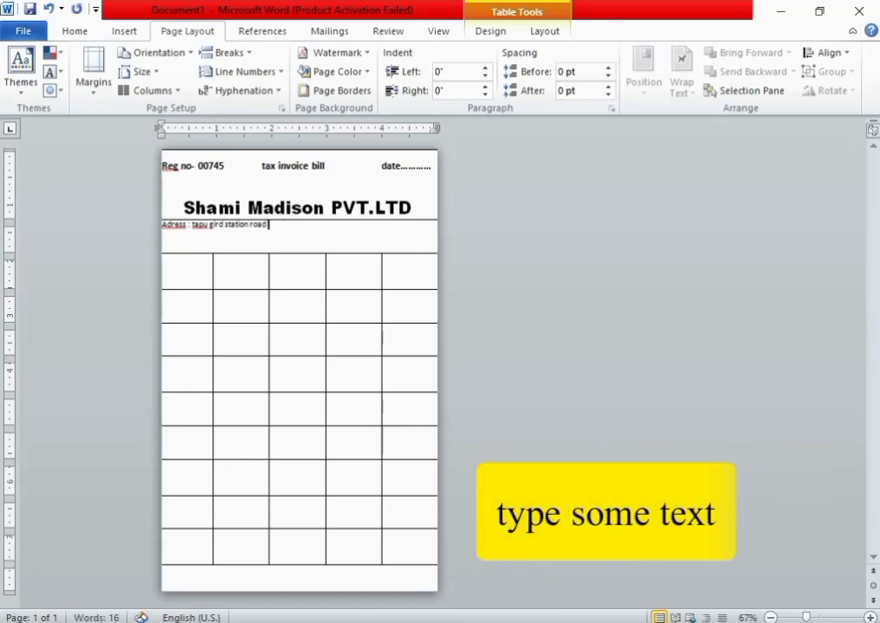
text(Lahore)
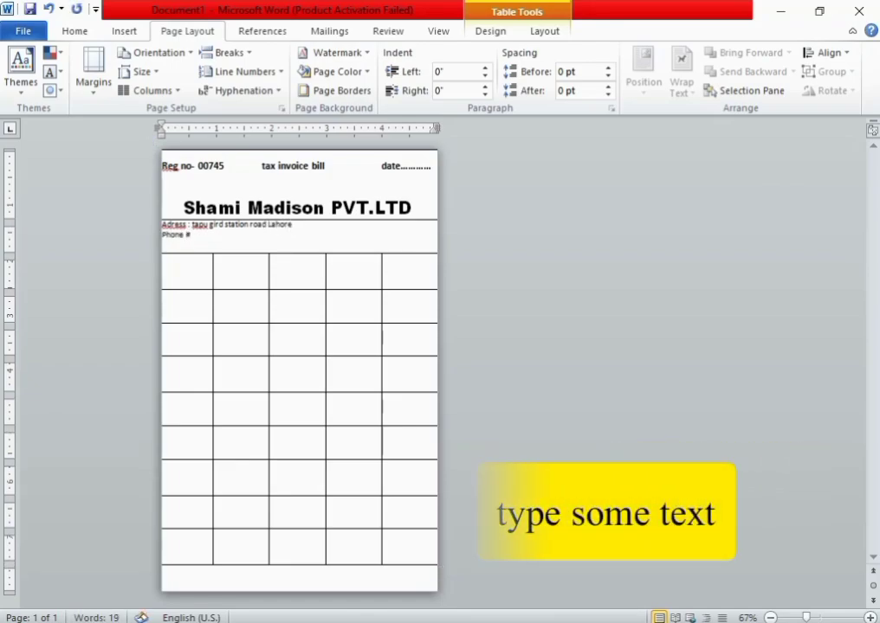
click(74, 30)
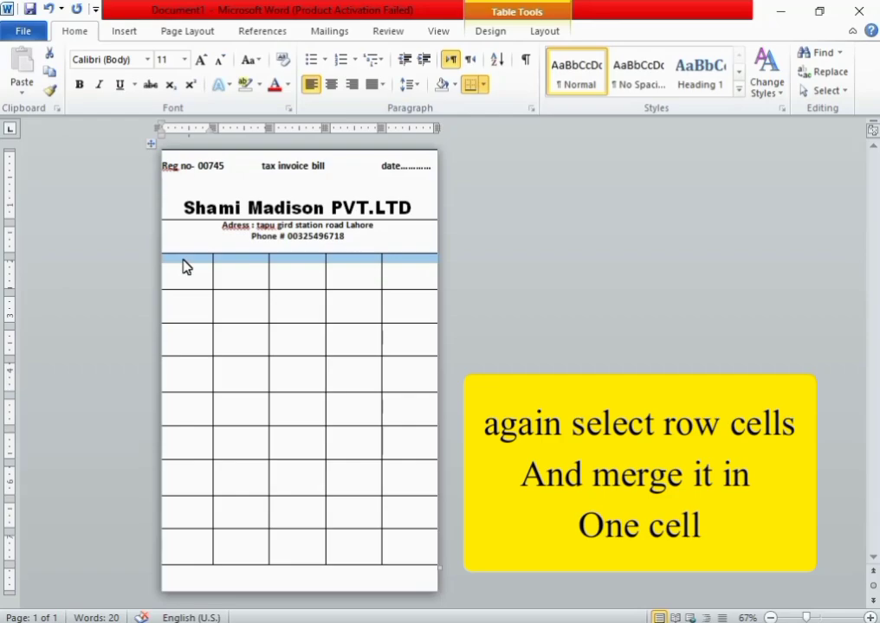
Merge the customer-details row and change 'Madison' to 'Medicine' in the shop name.
right_click(186, 266)
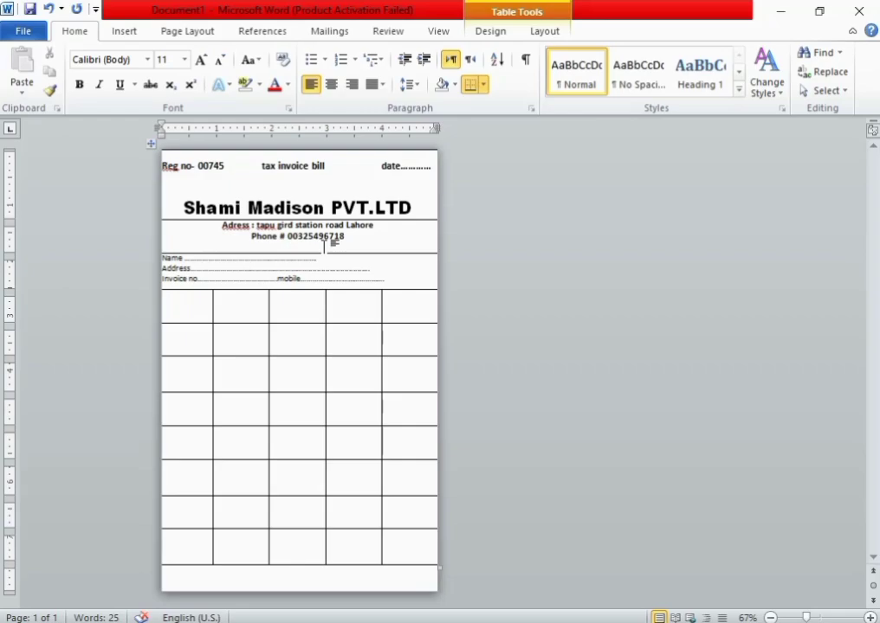
text(Medicine)
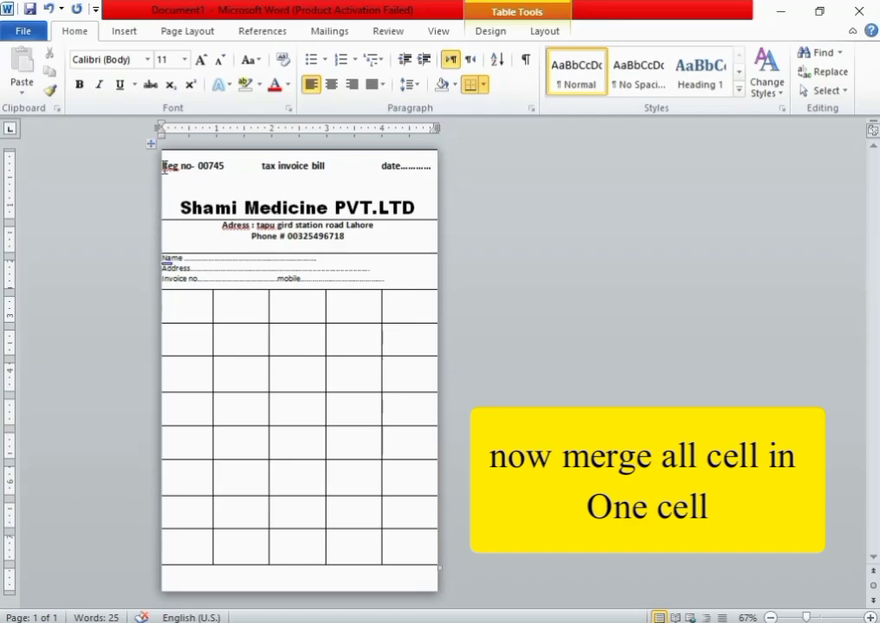
Select the address and customer rows and merge them into one cell.
drag(165, 164, 429, 282)
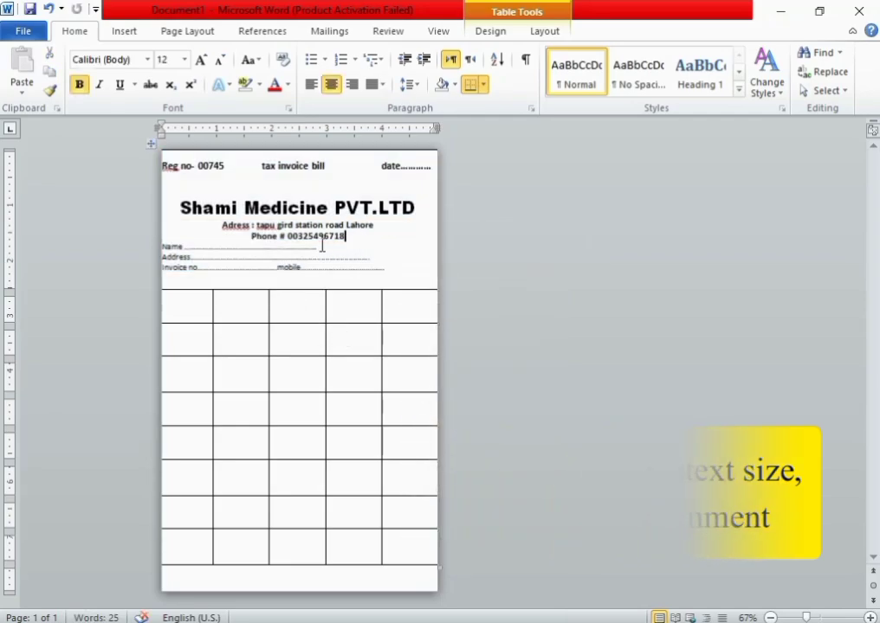
click(187, 31)
text(amount)
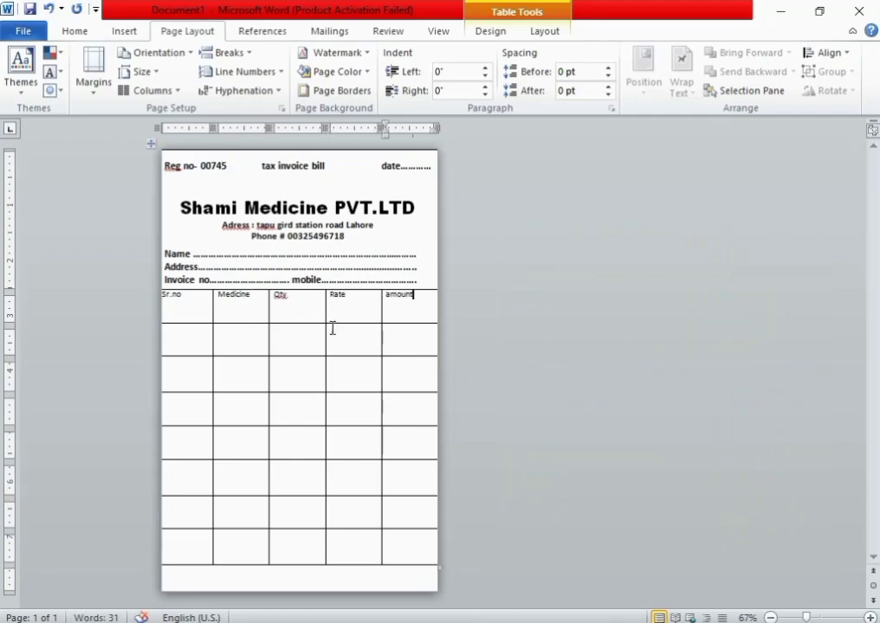
Select the first-column item cells beneath the Sr.no heading.
drag(186, 294, 186, 372)
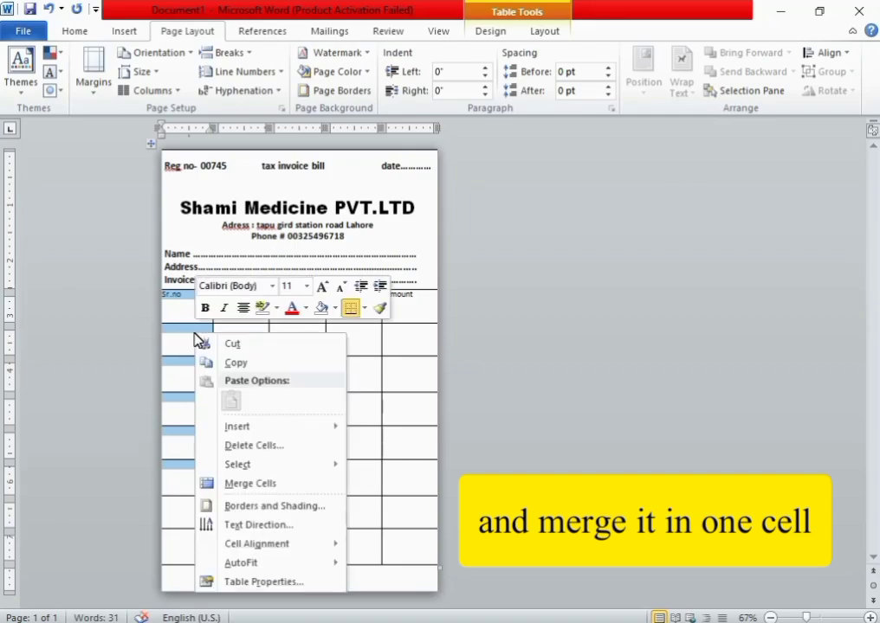
Merge the item cells under Sr.No and Medicine into single tall cells.
click(250, 483)
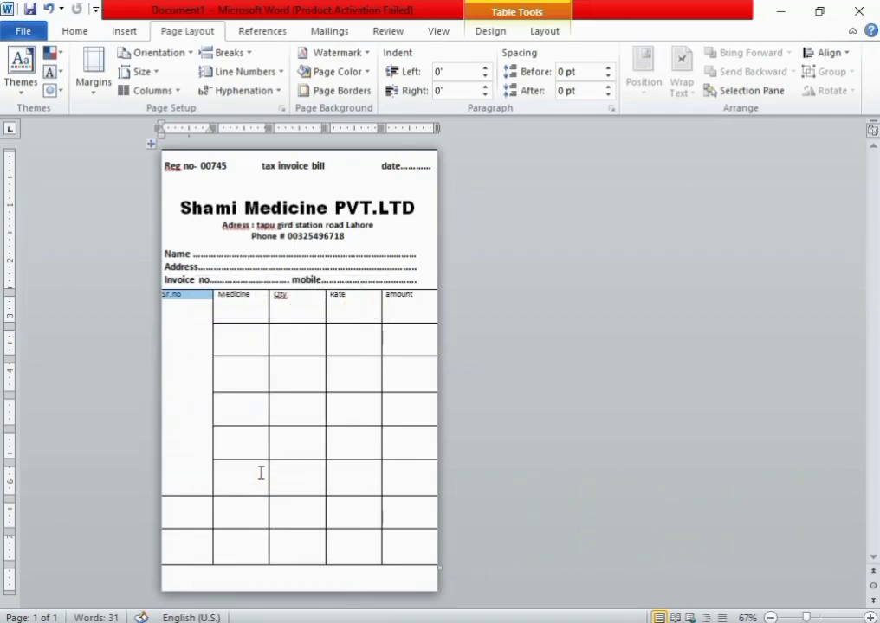
click(74, 30)
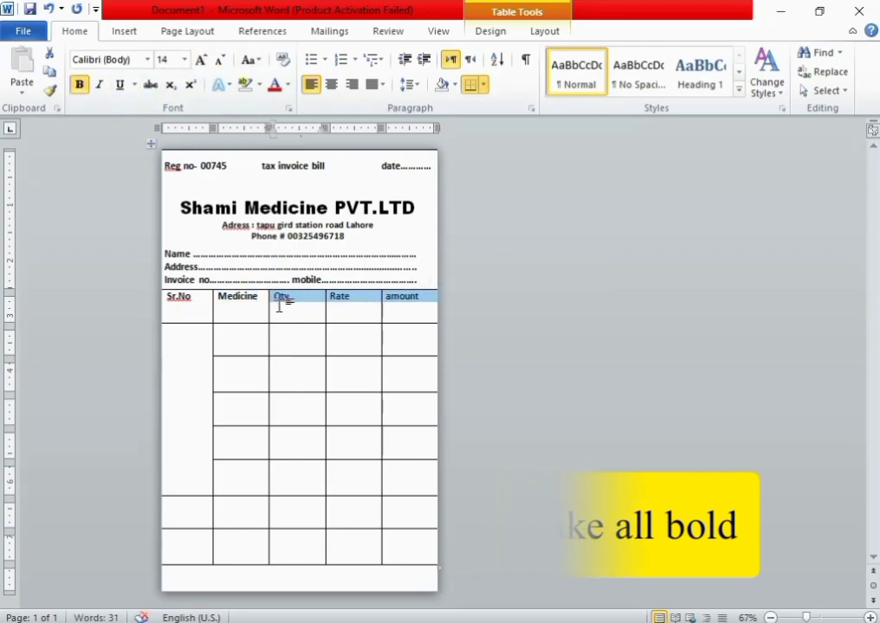
drag(240, 325, 240, 481)
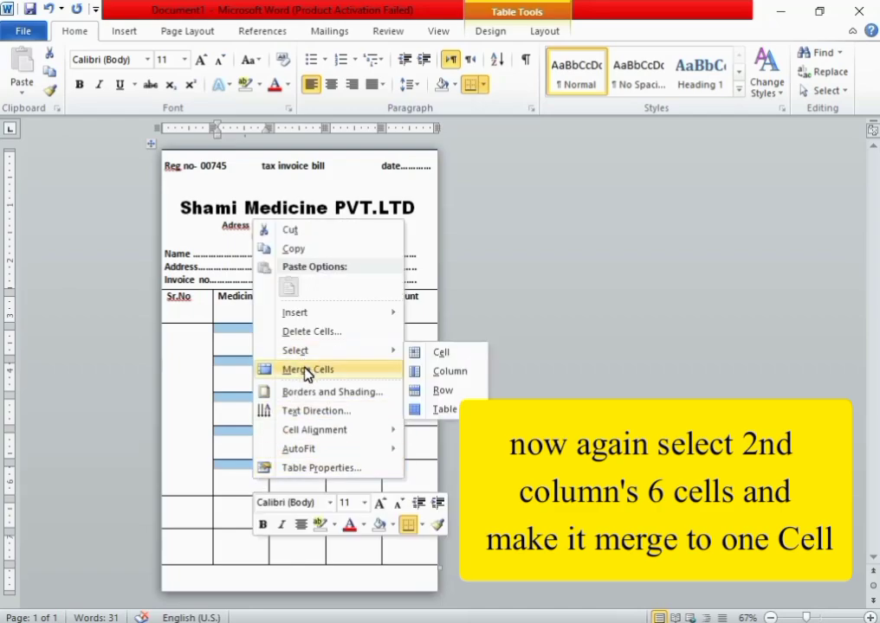
click(309, 370)
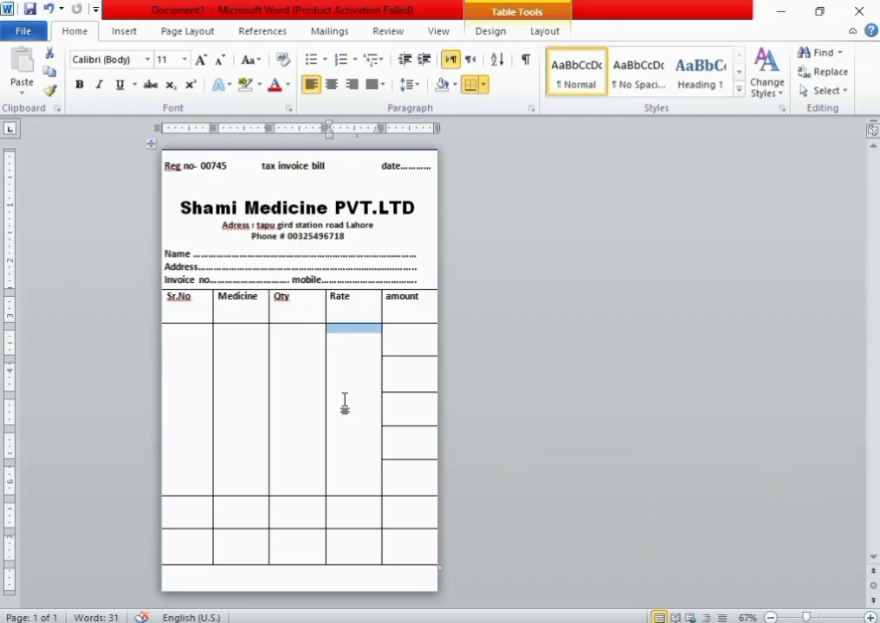
click(187, 30)
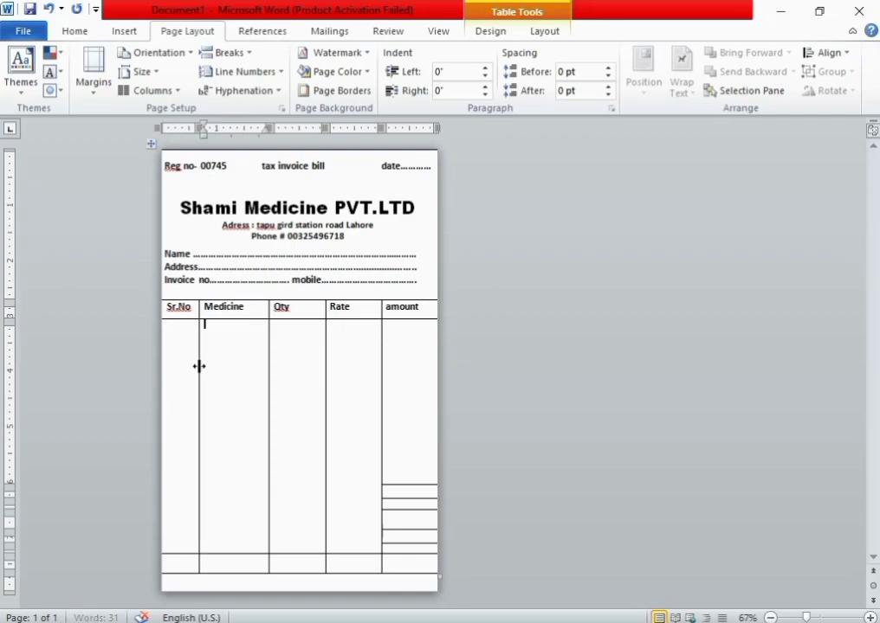
Drag the column borders to narrow Sr.No and widen Medicine.
drag(199, 366, 274, 400)
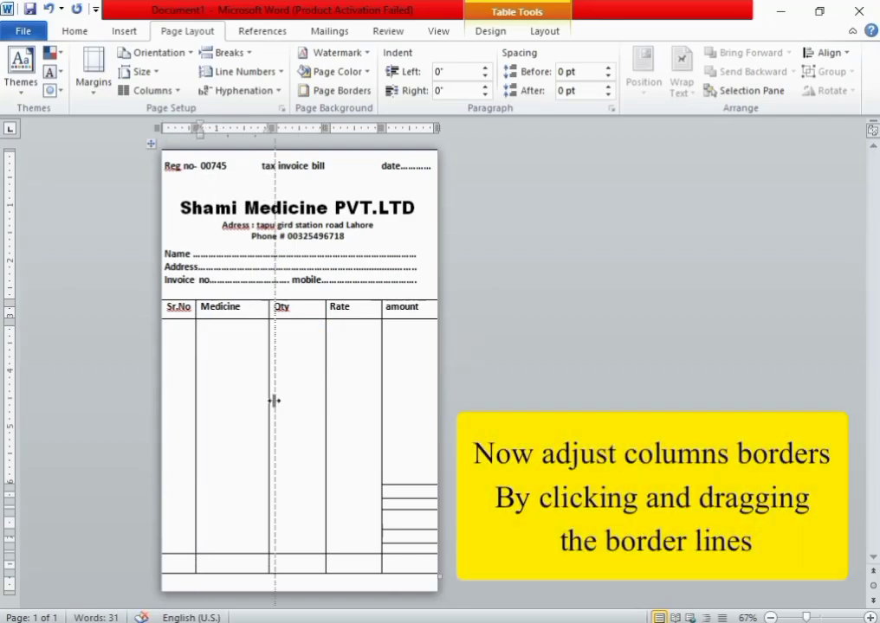
drag(275, 401, 335, 411)
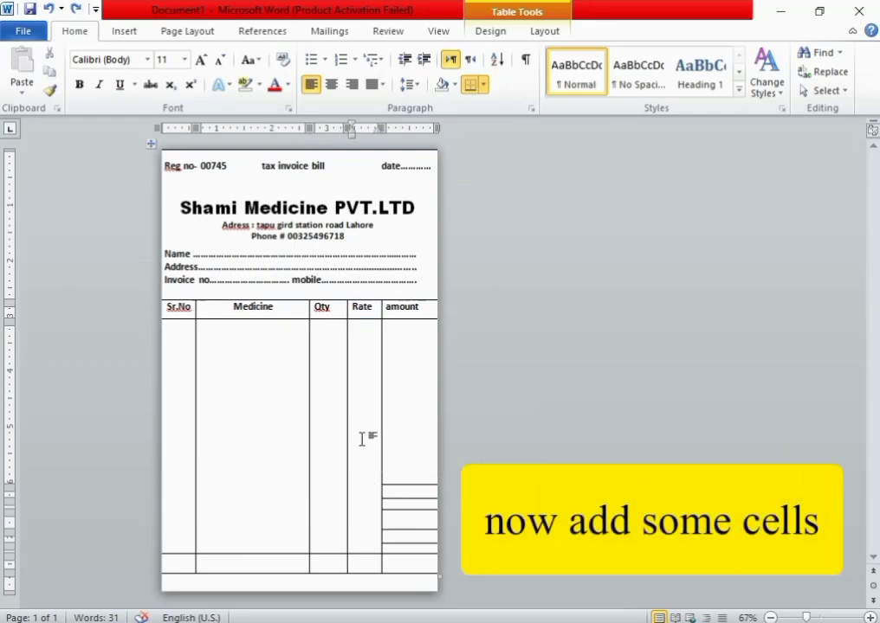
Split the bottom Rate column cell into 1 column and 6 rows.
right_click(362, 439)
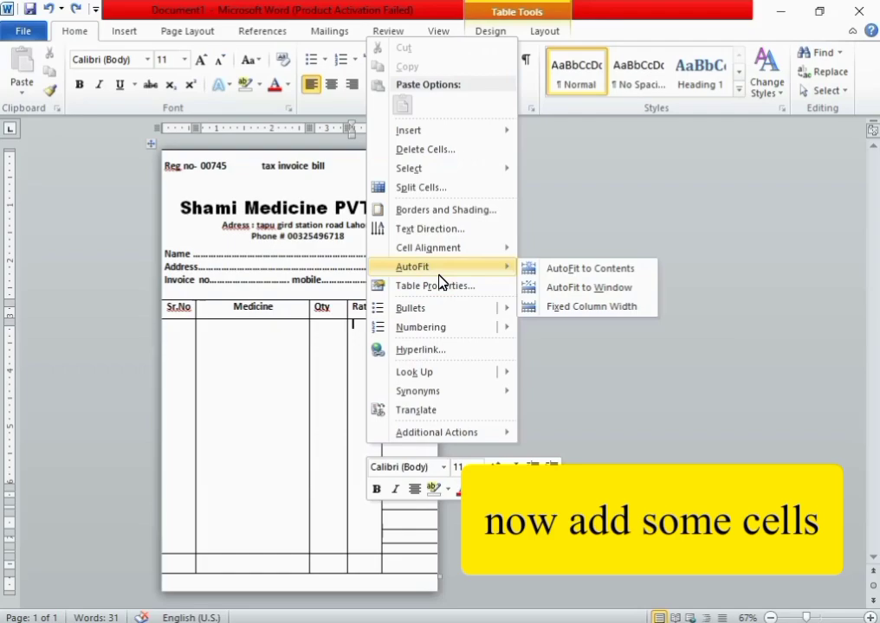
mouse_move(408, 168)
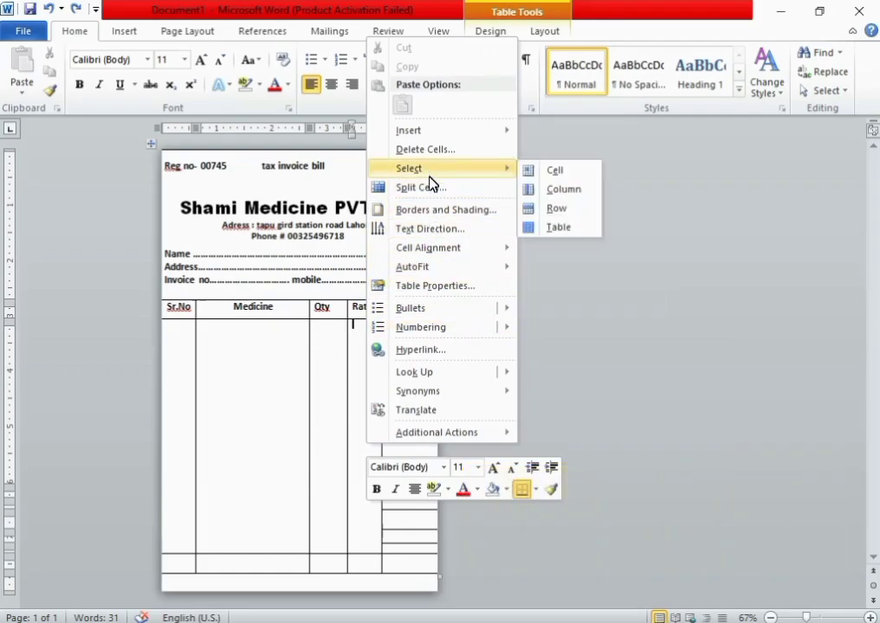
click(420, 187)
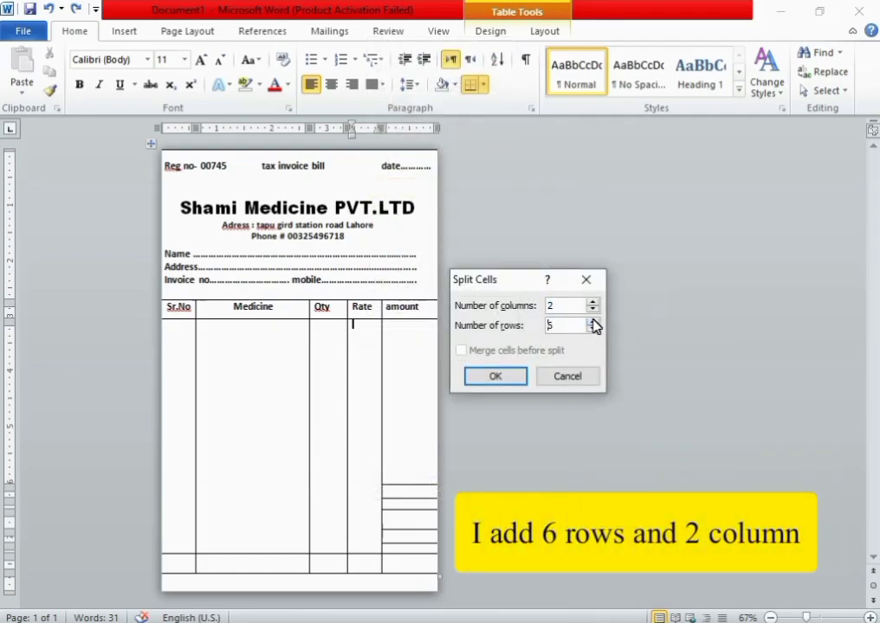
click(594, 329)
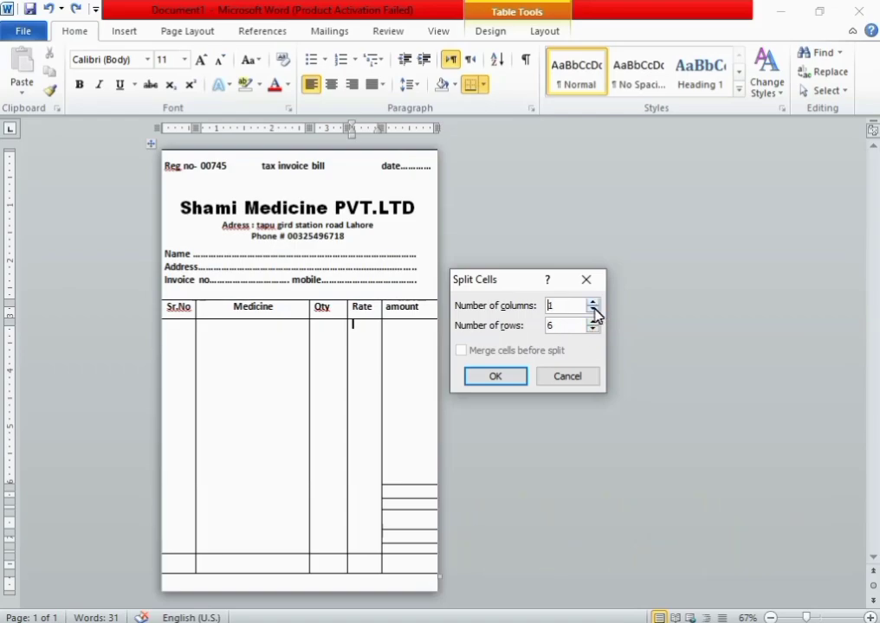
click(495, 376)
text(In words)
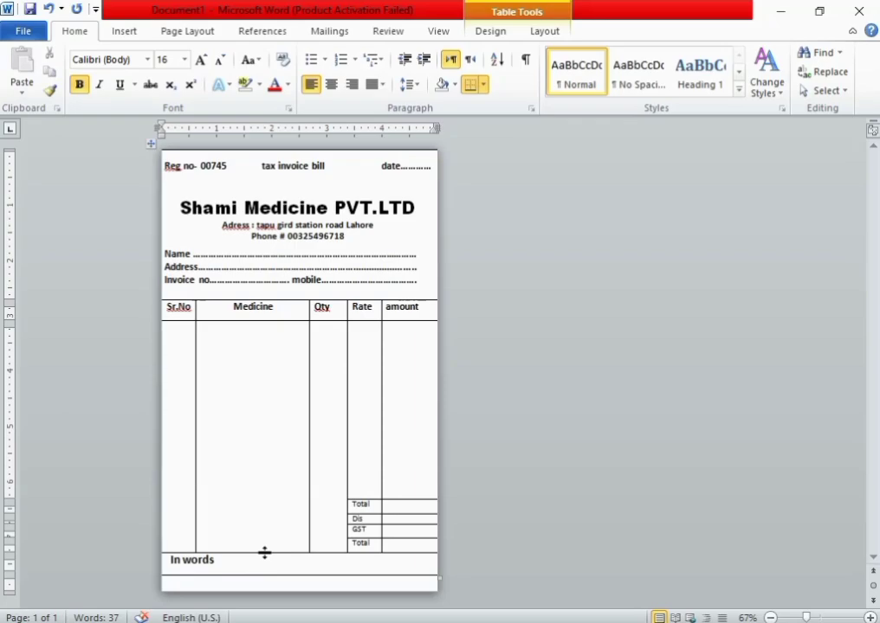
Add 6 pt spacing before the table's header row text.
click(187, 31)
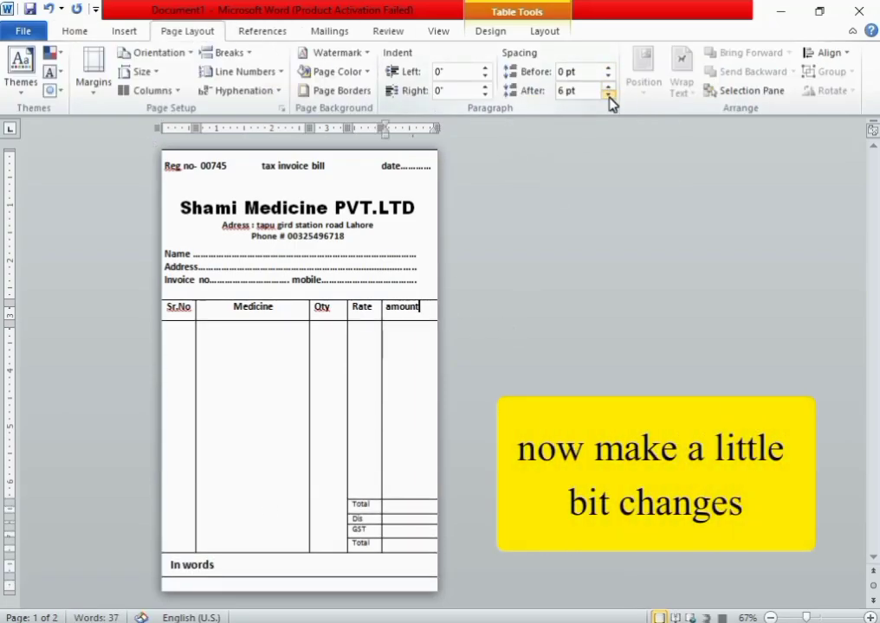
click(608, 95)
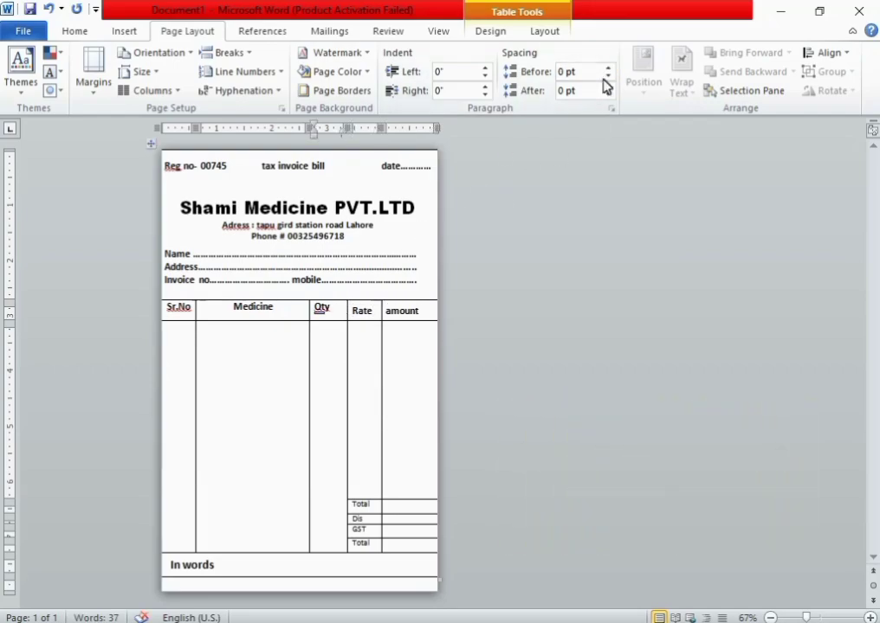
click(607, 67)
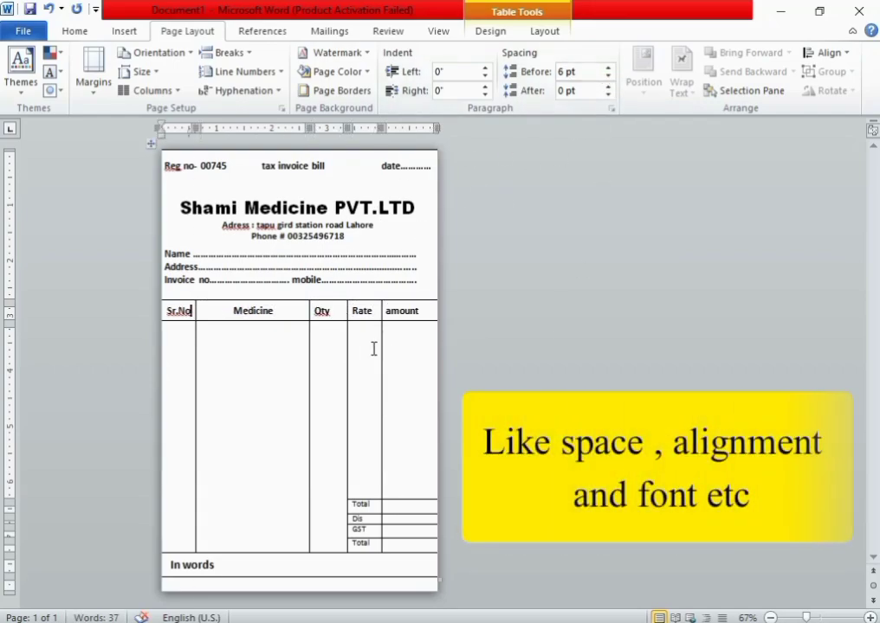
click(75, 31)
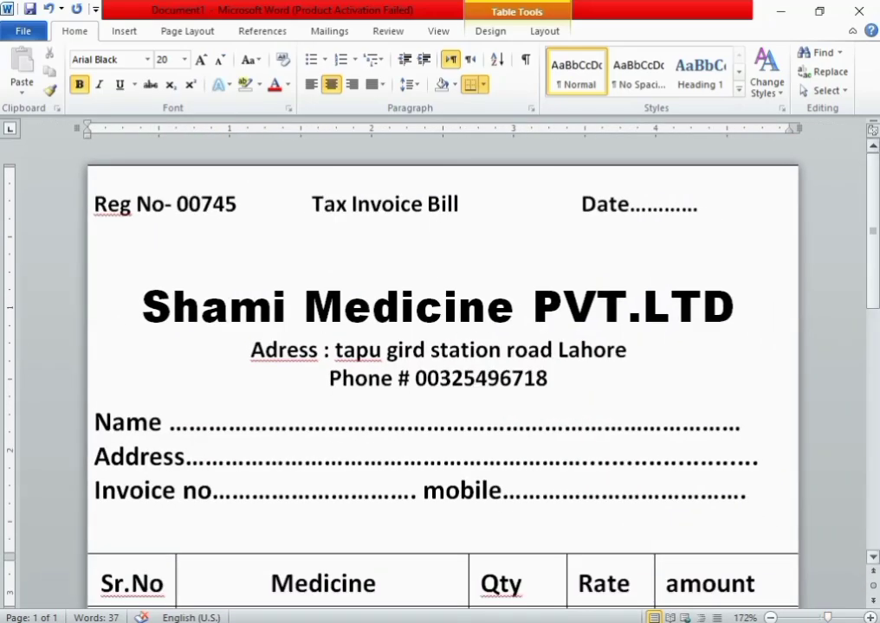
scroll(down, 3)
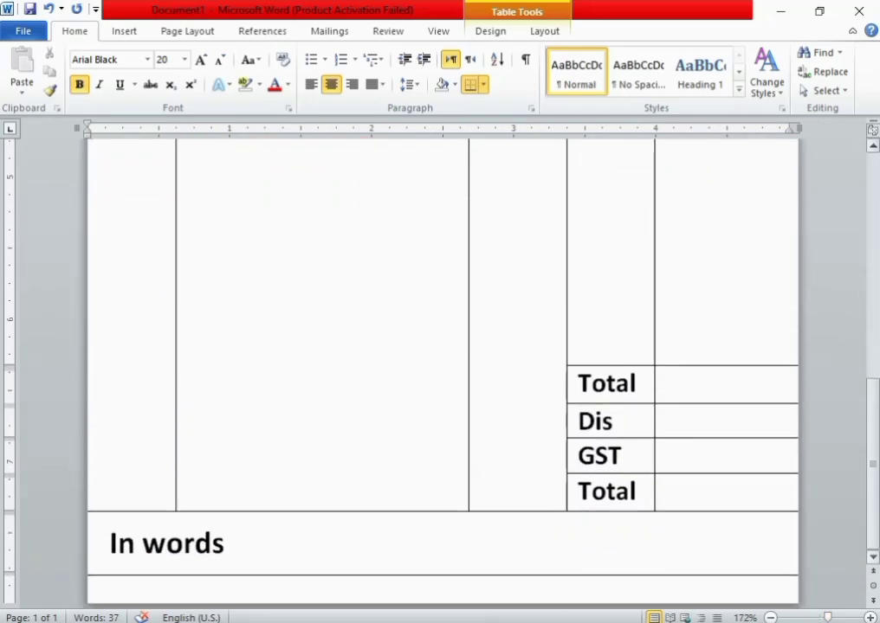
scroll(up, 3)
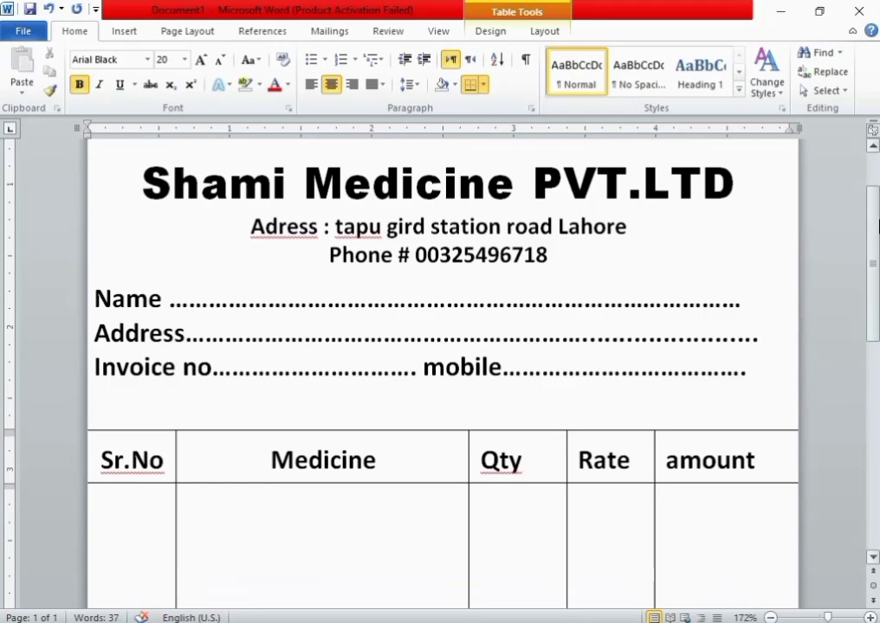
scroll(down, 3)
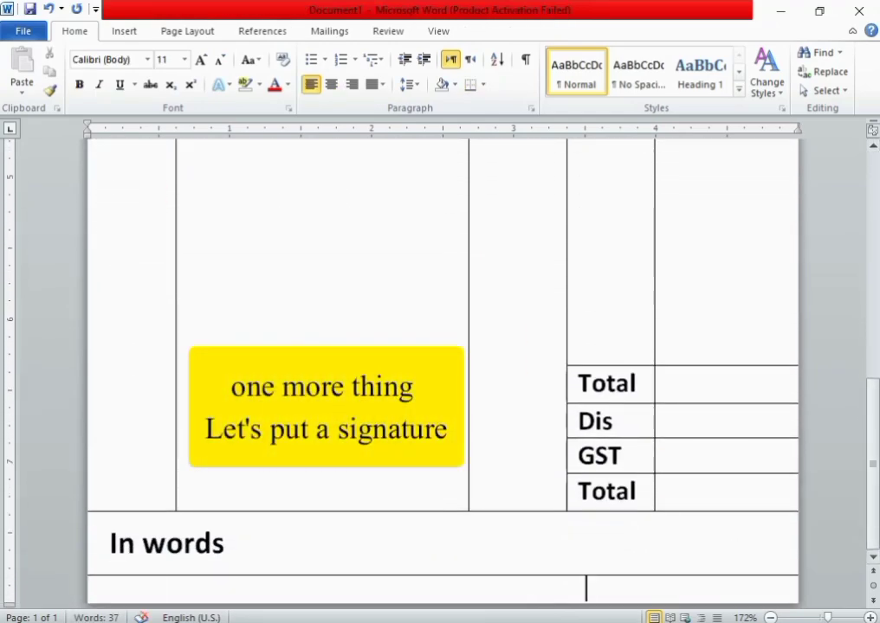
Type 'signature' in the bottom row of the invoice.
text(signature......................)
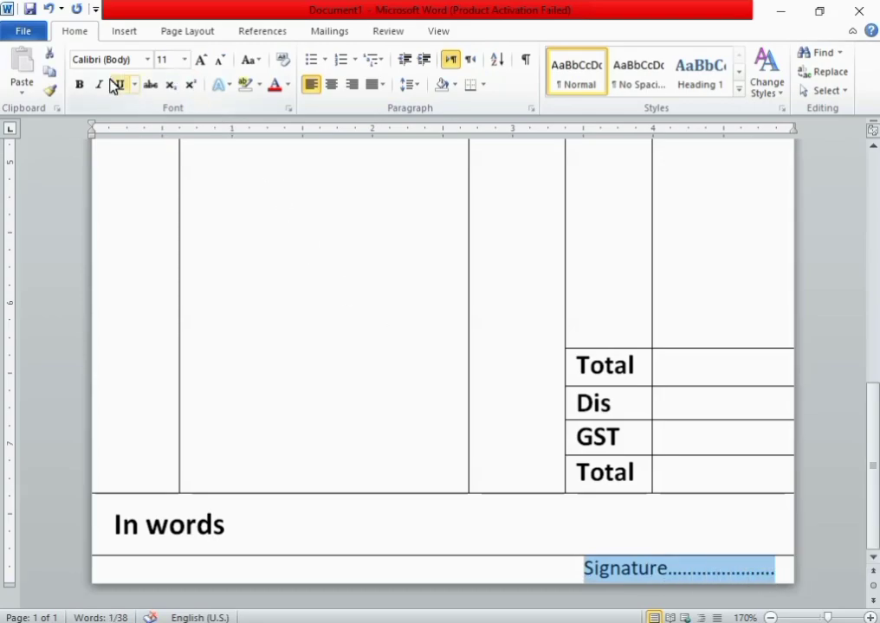
scroll(up, 3)
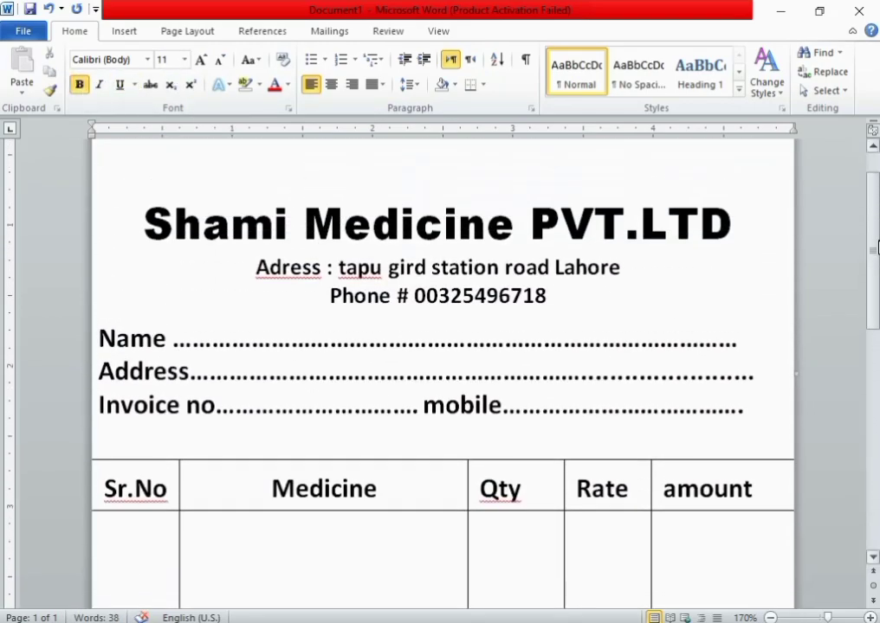
scroll(up, 3)
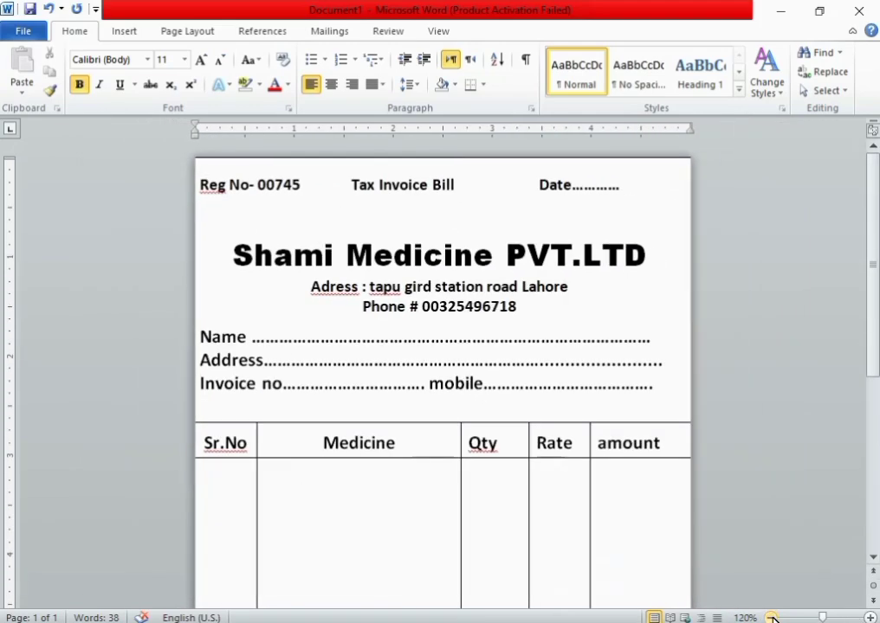
click(772, 617)
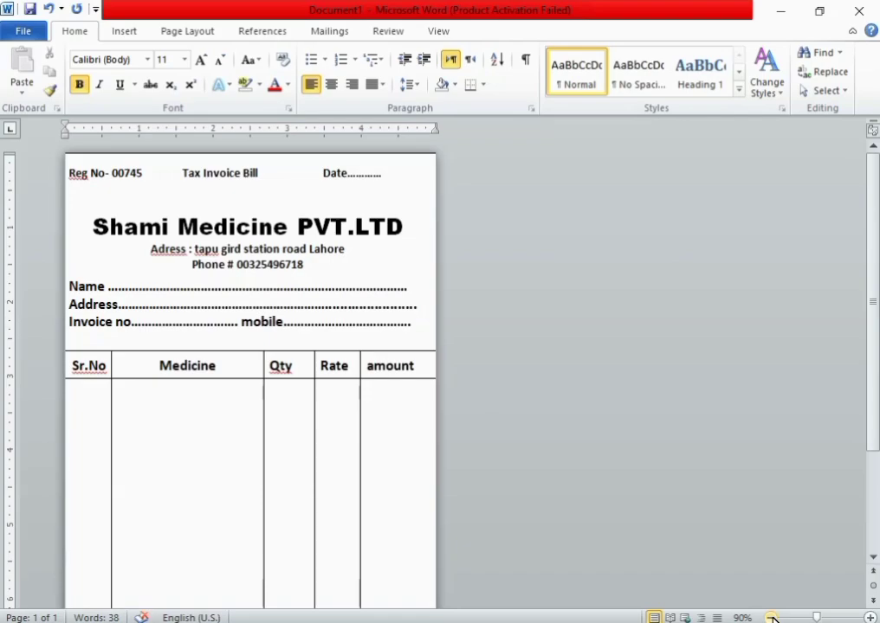
click(771, 617)
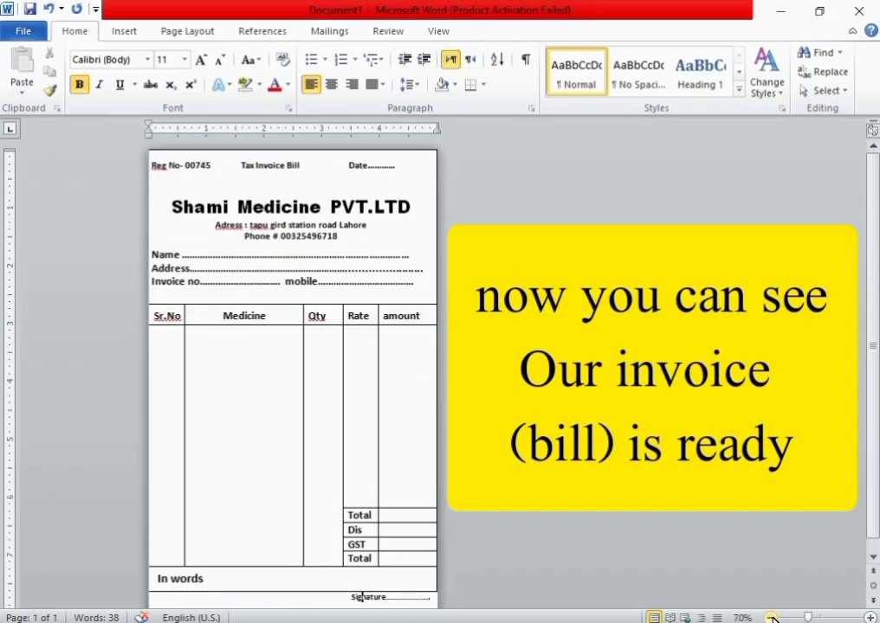
click(769, 617)
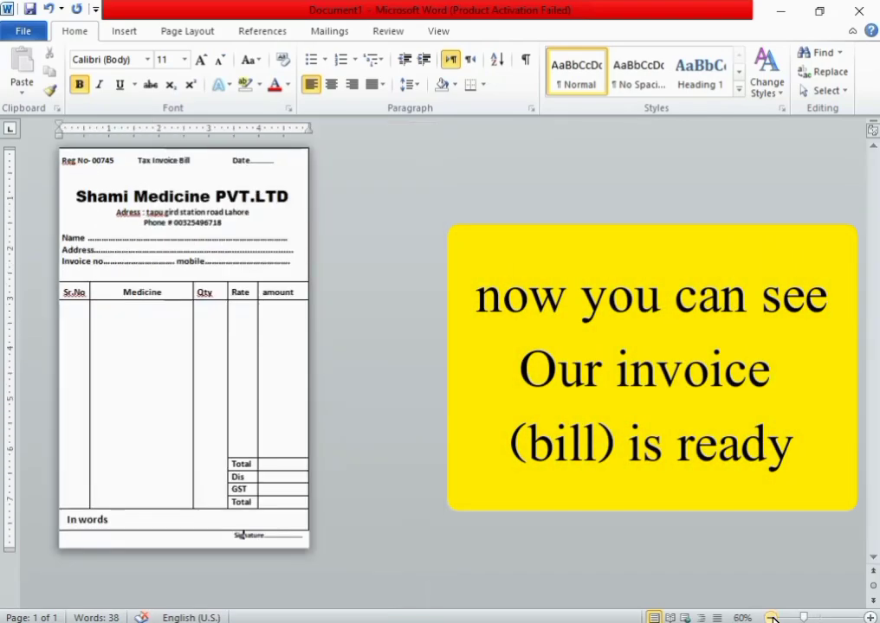
click(788, 617)
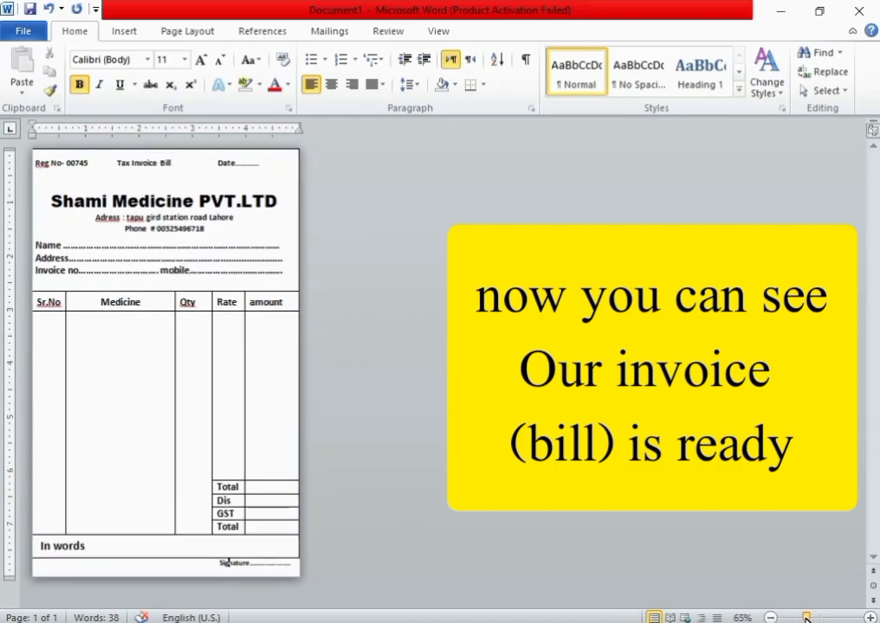
click(187, 30)
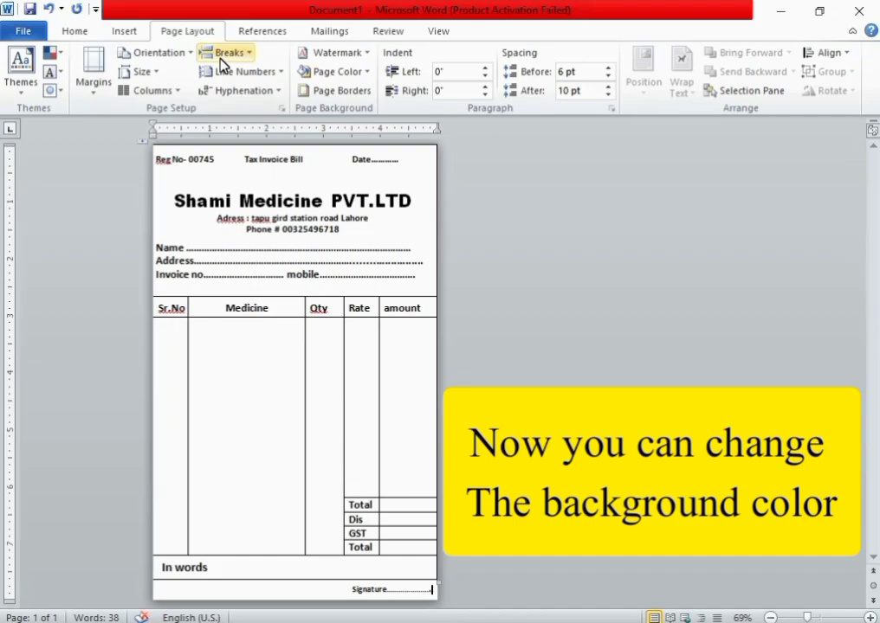
Try several Page Color backgrounds, ending on a lighter shade.
click(333, 71)
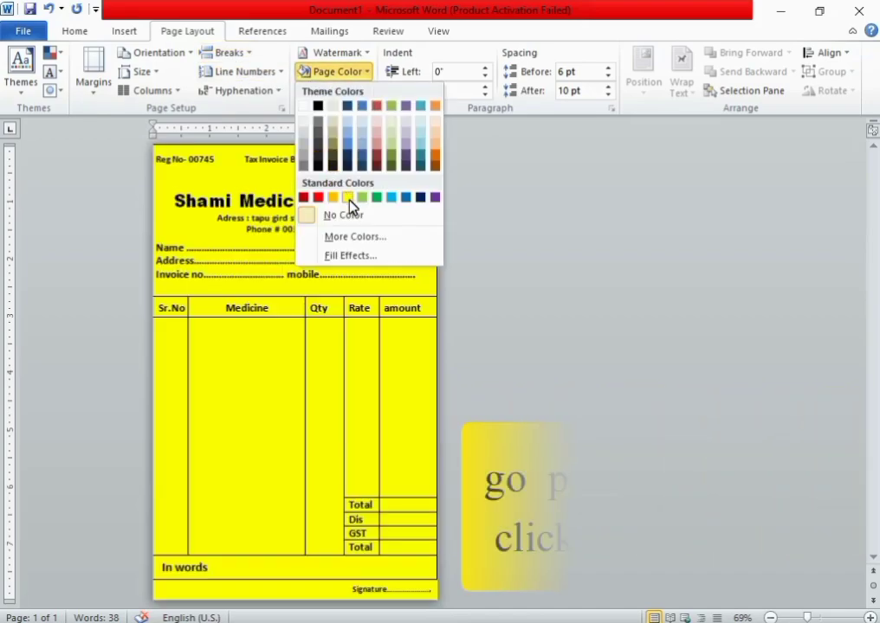
mouse_move(347, 198)
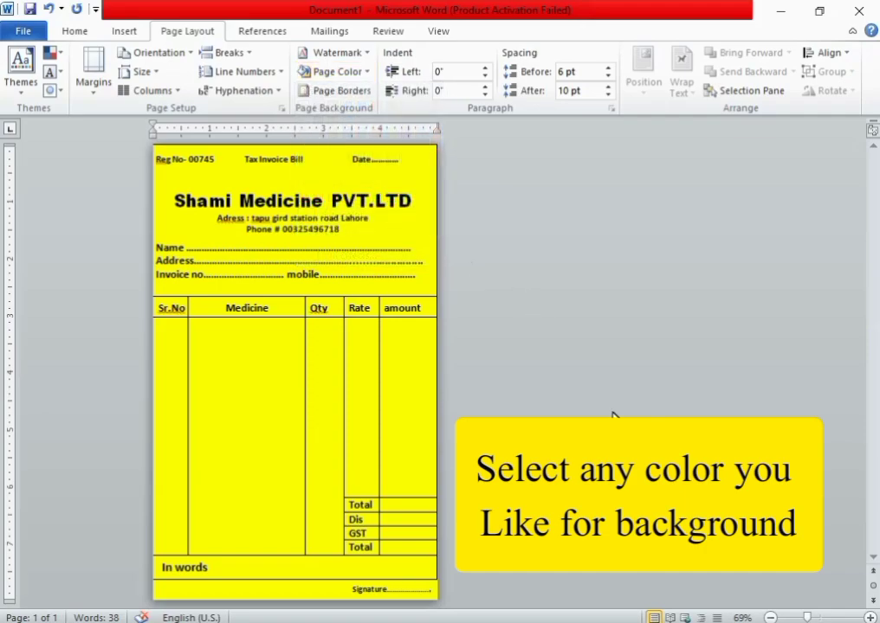
click(331, 71)
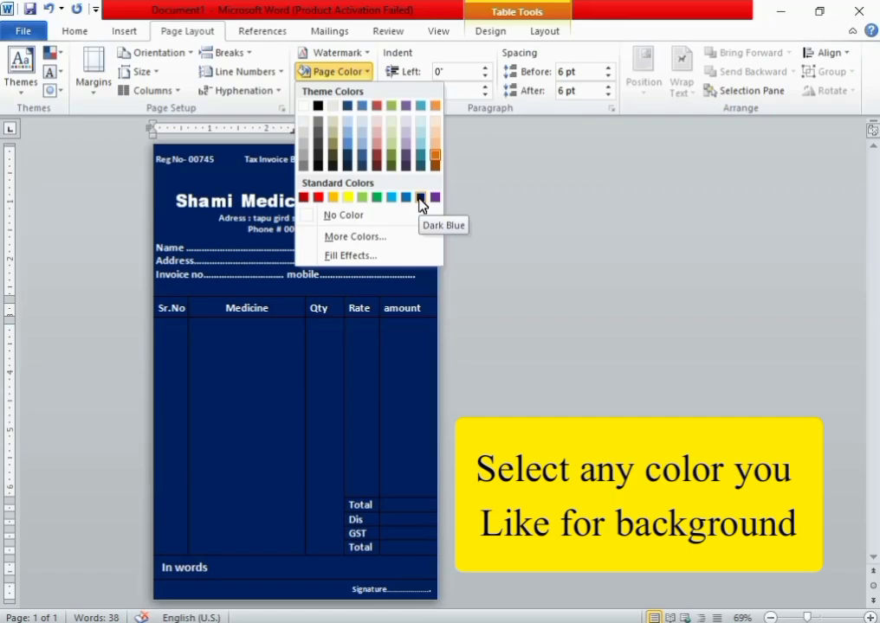
click(332, 197)
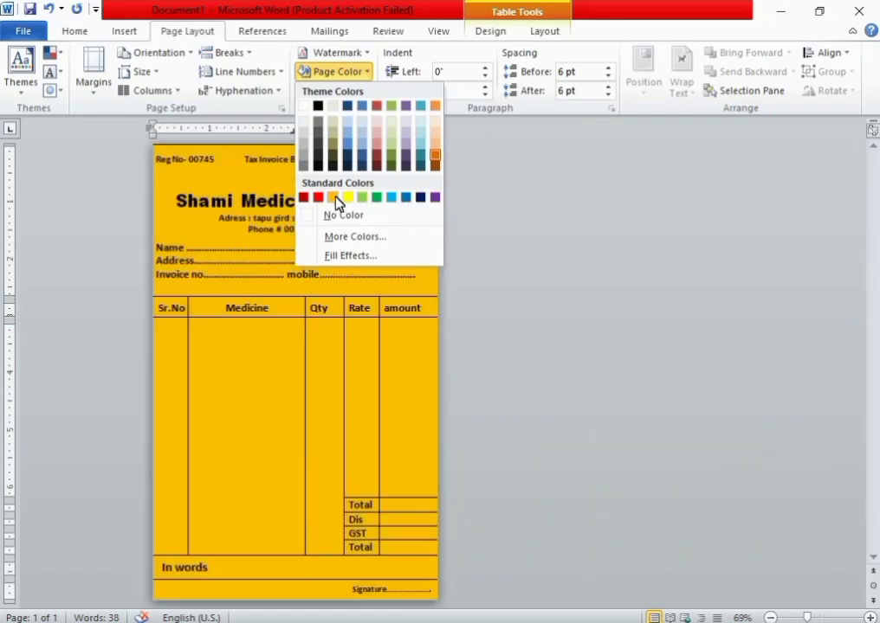
click(318, 197)
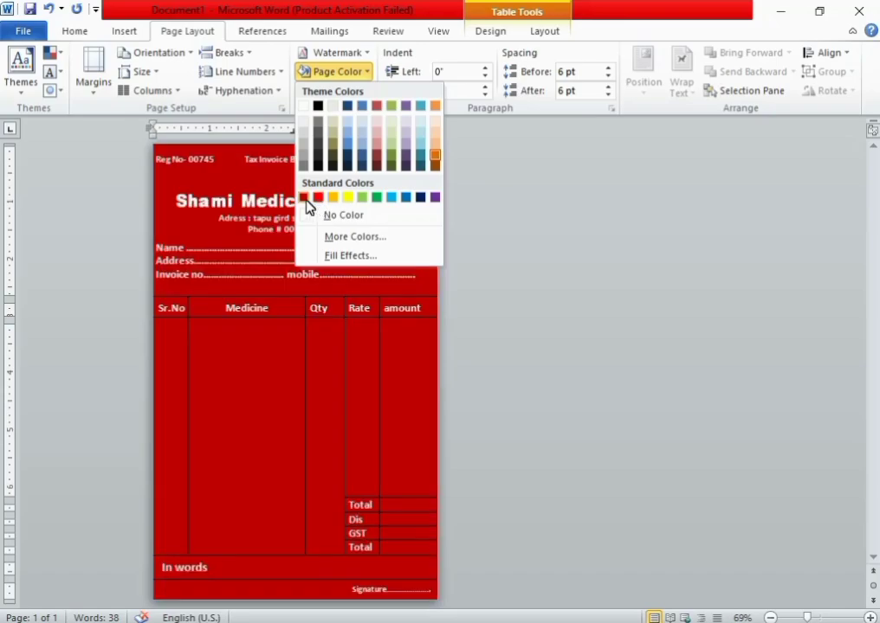
click(347, 156)
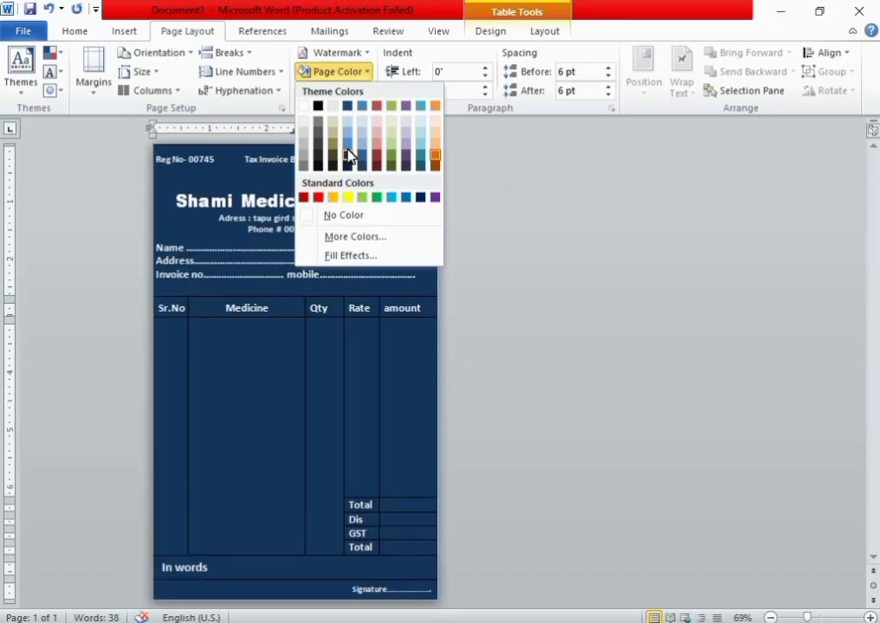
click(390, 197)
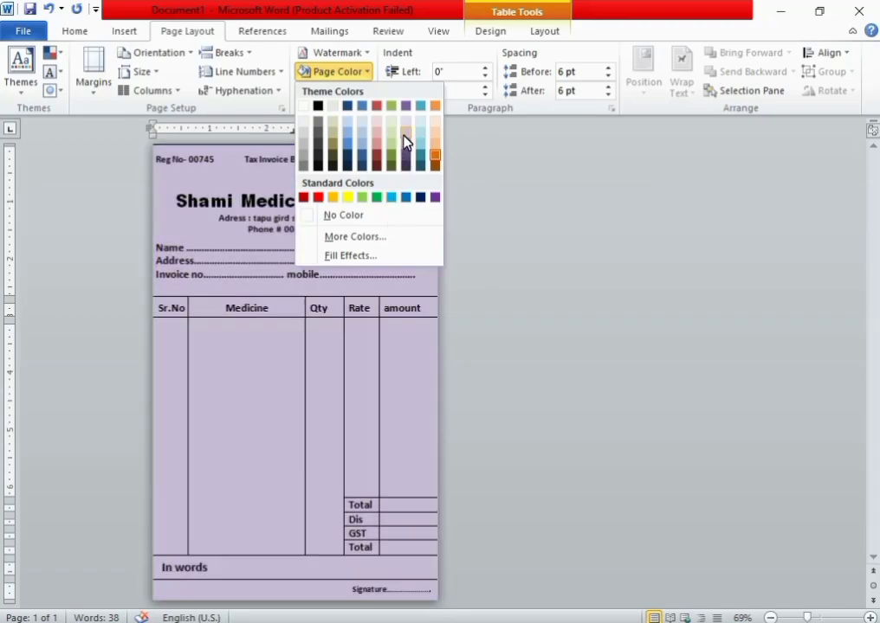
mouse_move(414, 128)
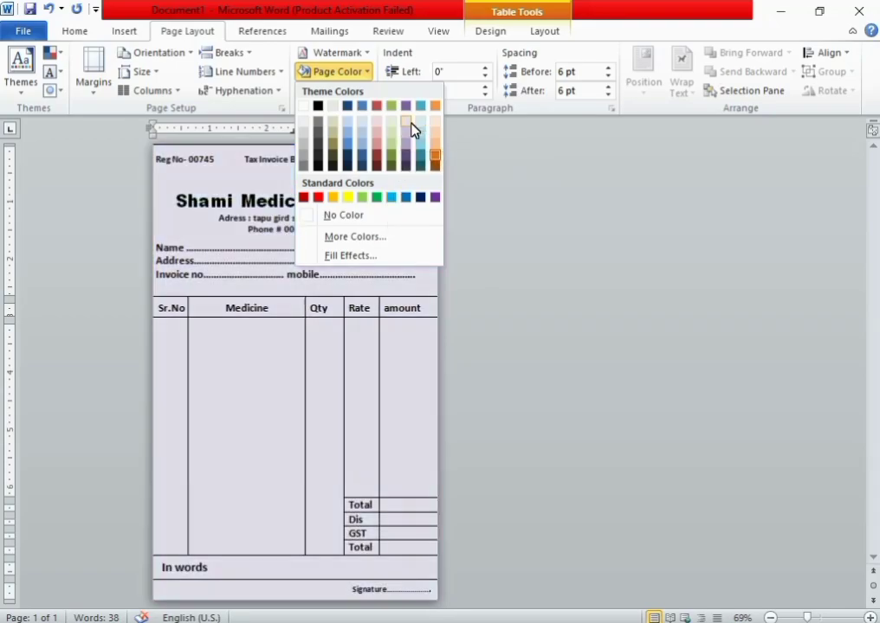